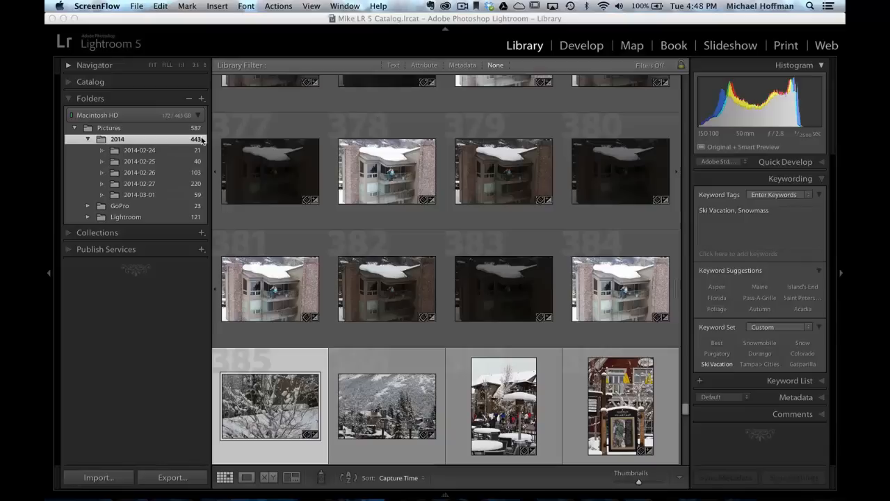
mouse_move(151, 151)
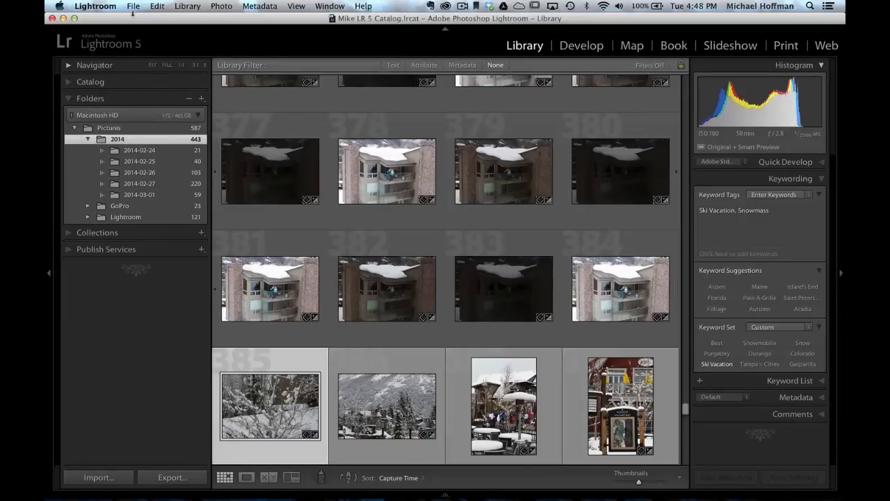
Start an Export as Catalog from the File menu for the 443 photos of the 2014 folder.
left_click(133, 6)
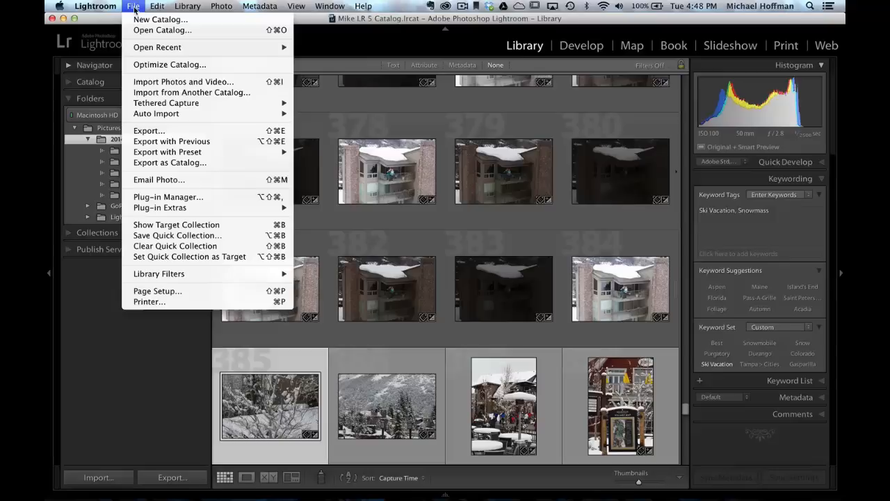
mouse_move(170, 64)
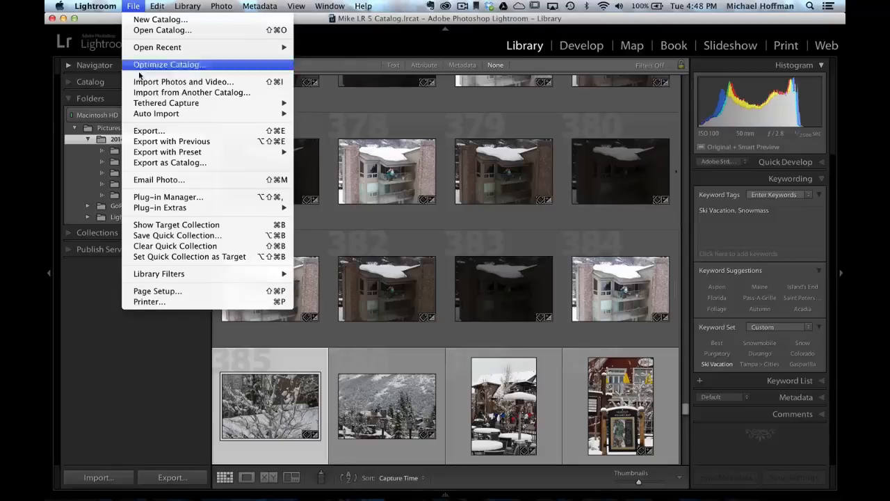
mouse_move(170, 161)
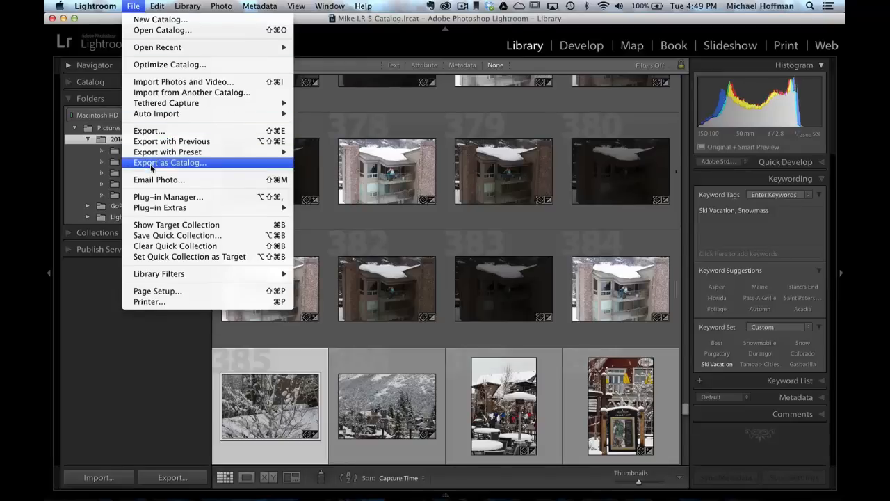
left_click(169, 162)
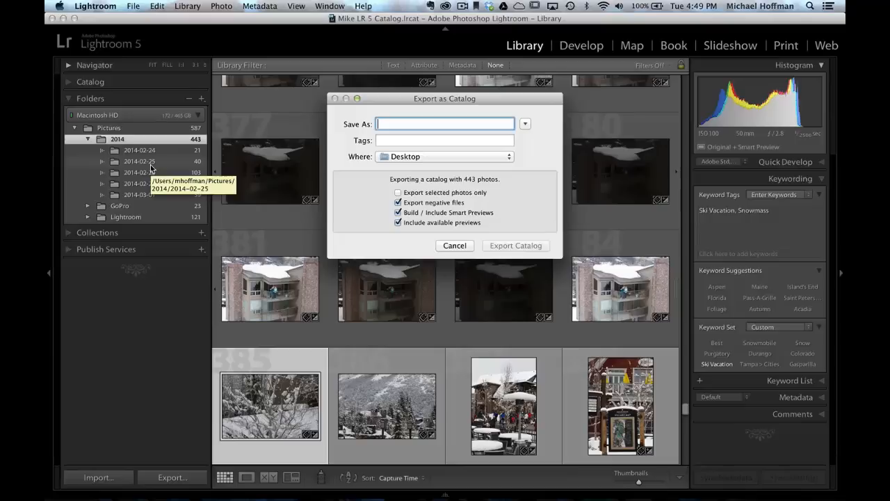
Name the catalog Ski Trip and keep all 443 photos included rather than only the selected one.
type("Ski Trip")
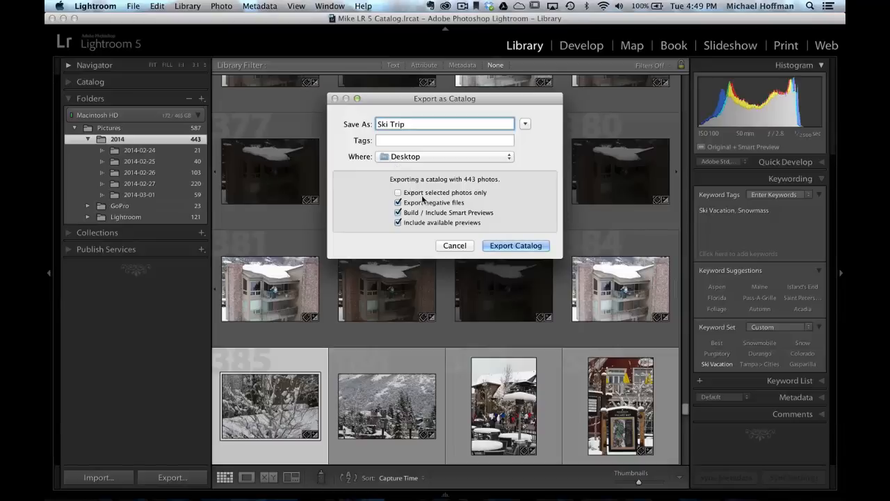
left_click(398, 191)
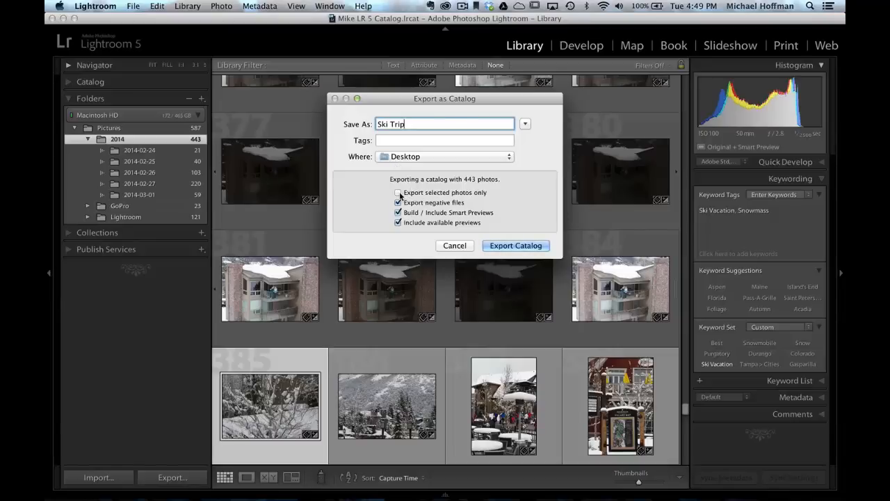
left_click(398, 192)
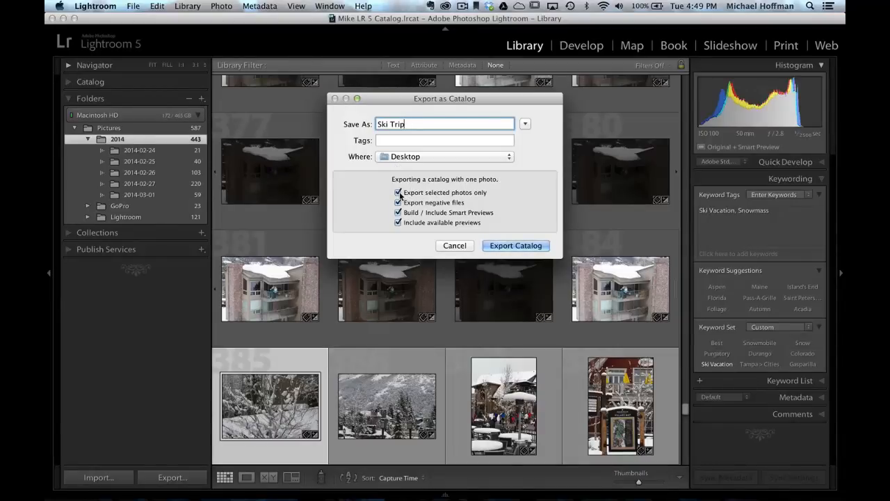
left_click(398, 192)
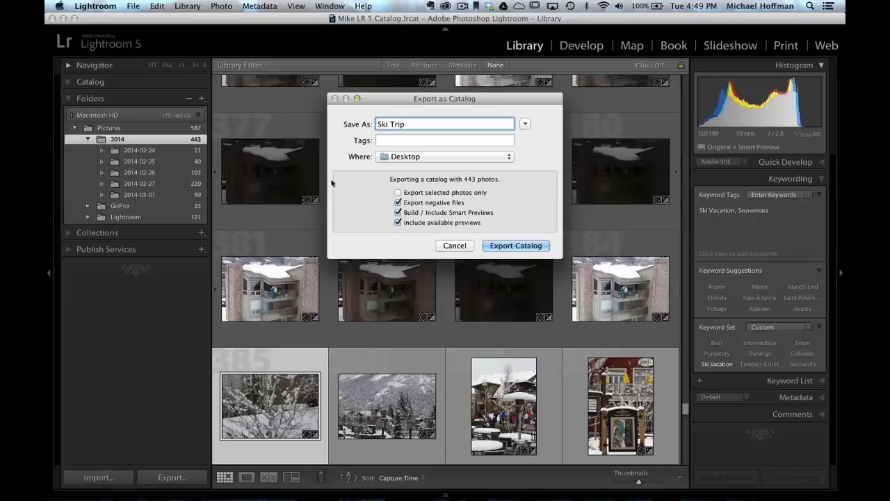
mouse_move(192, 145)
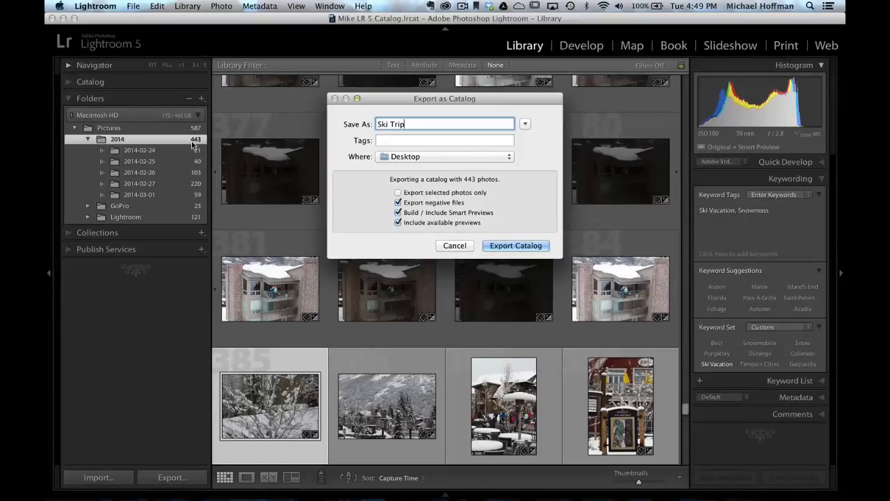
mouse_move(420, 209)
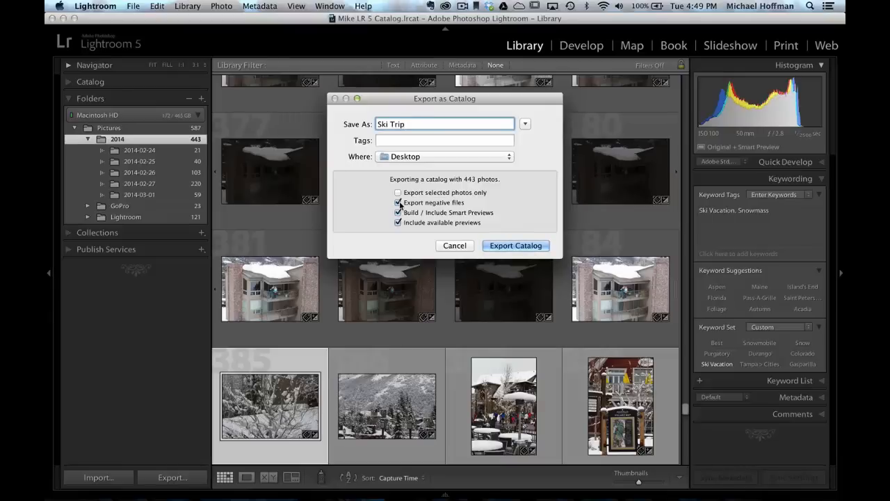
Keep negative files and previews included and export the Ski Trip catalog to the Desktop.
left_click(398, 211)
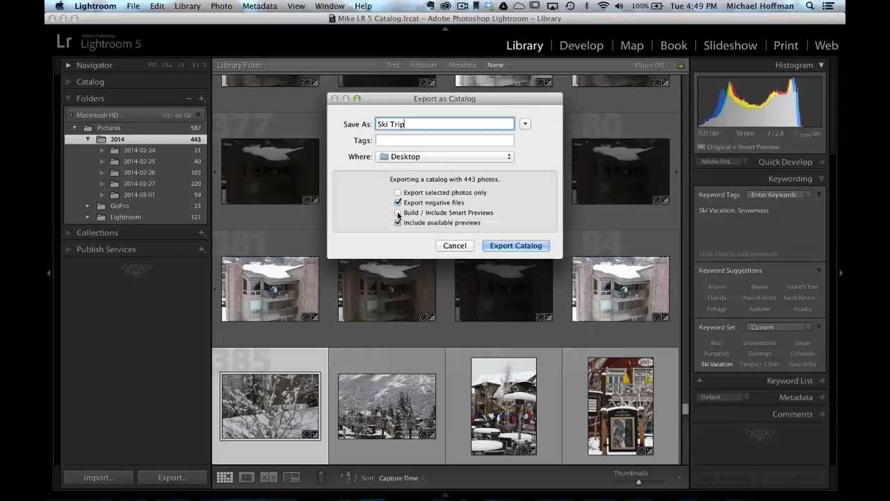
left_click(398, 212)
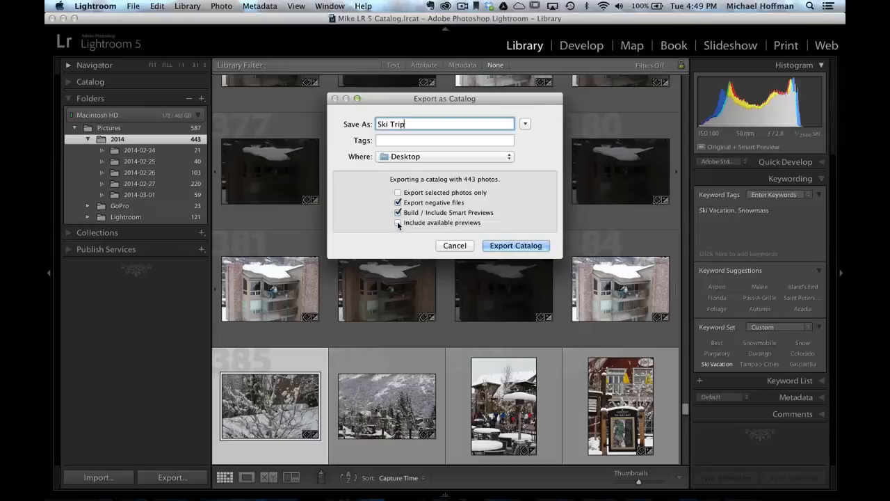
left_click(398, 222)
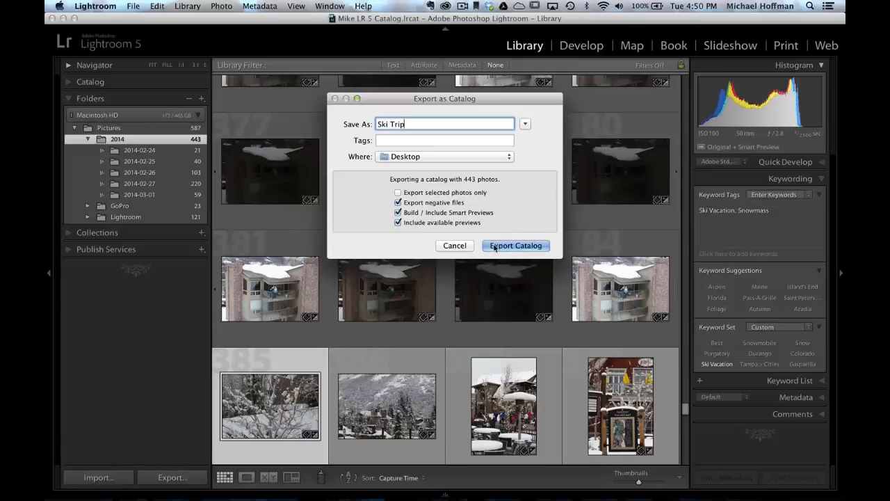
left_click(515, 244)
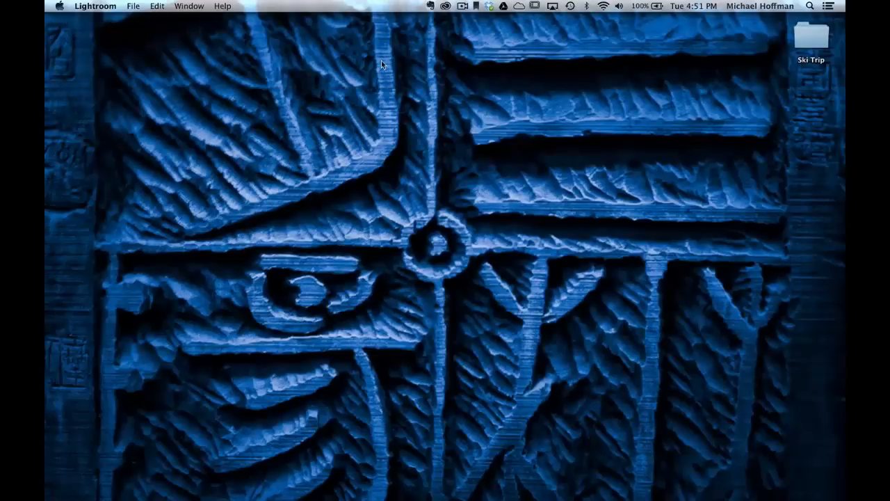
mouse_move(802, 44)
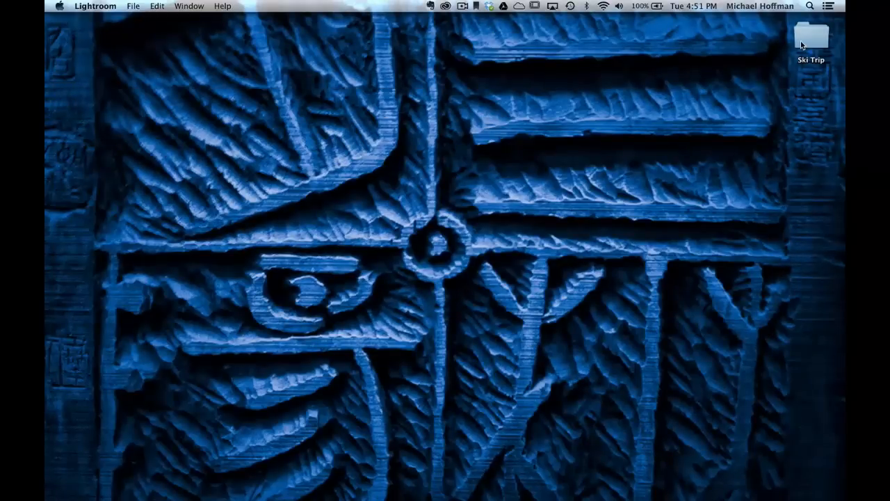
double_click(811, 39)
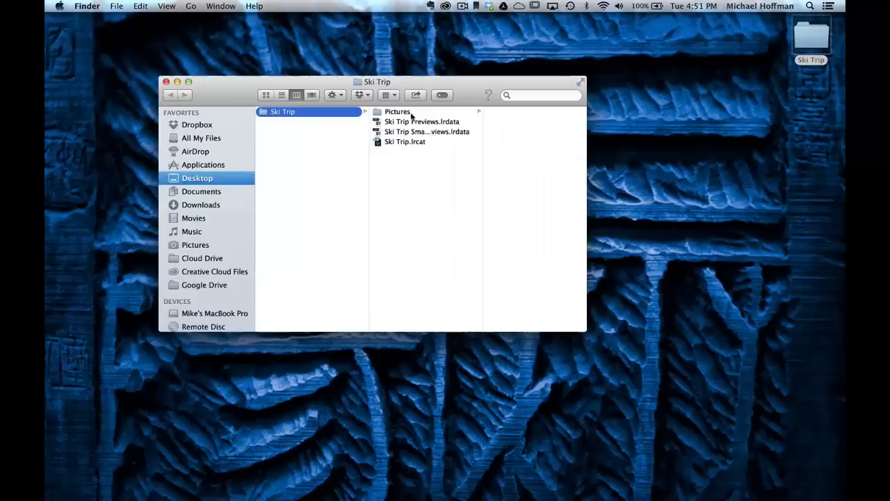
left_click(396, 112)
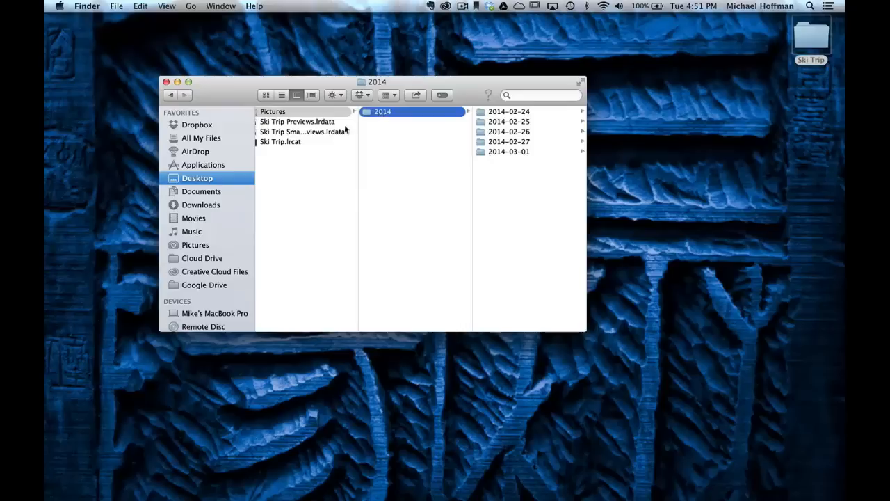
left_click(281, 142)
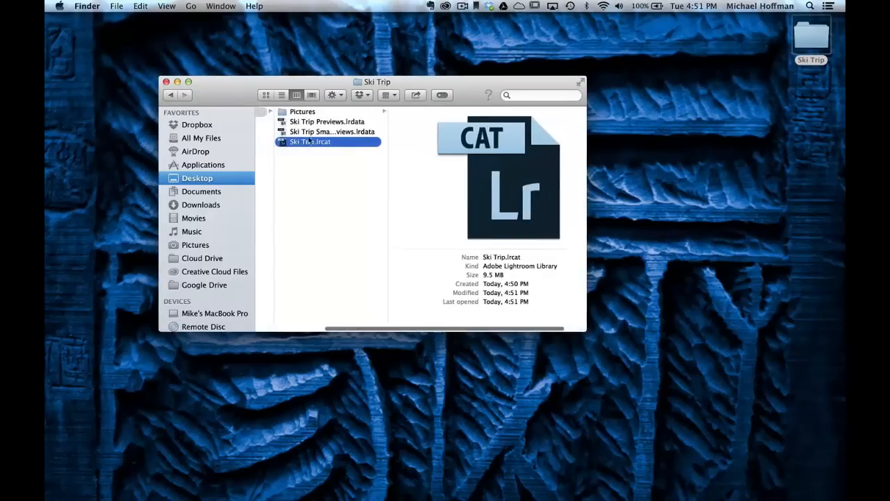
left_click(332, 131)
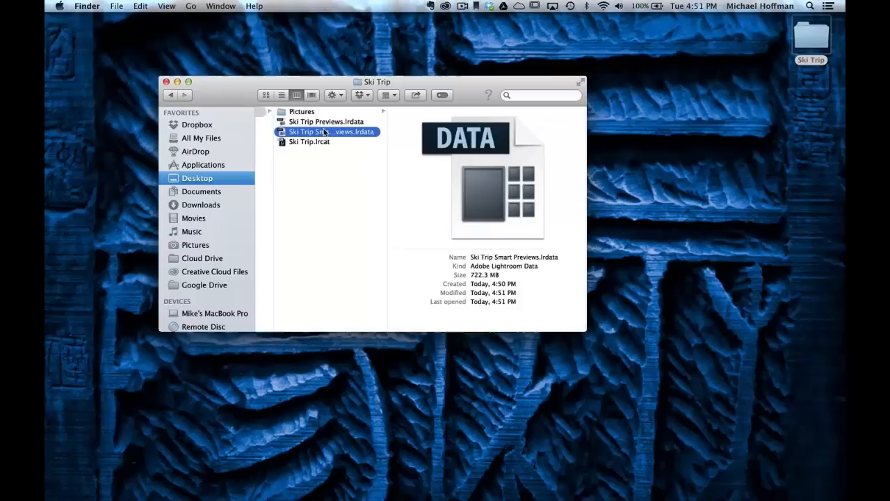
left_click(327, 122)
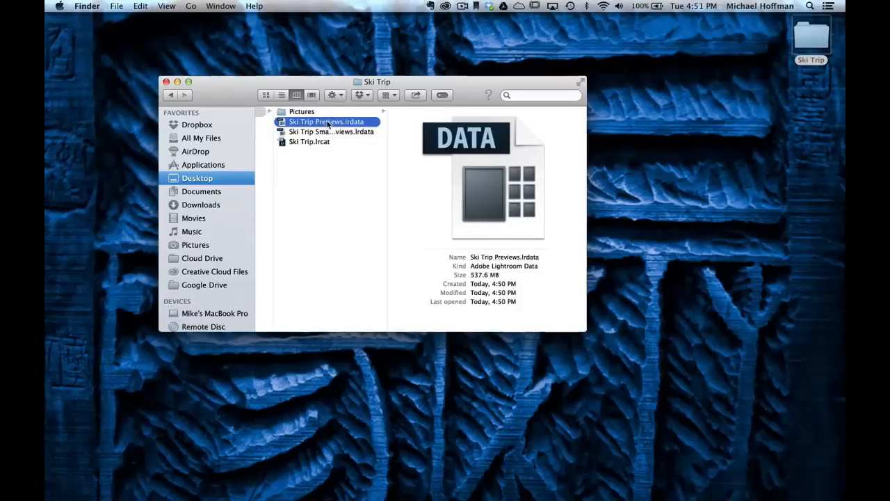
mouse_move(357, 166)
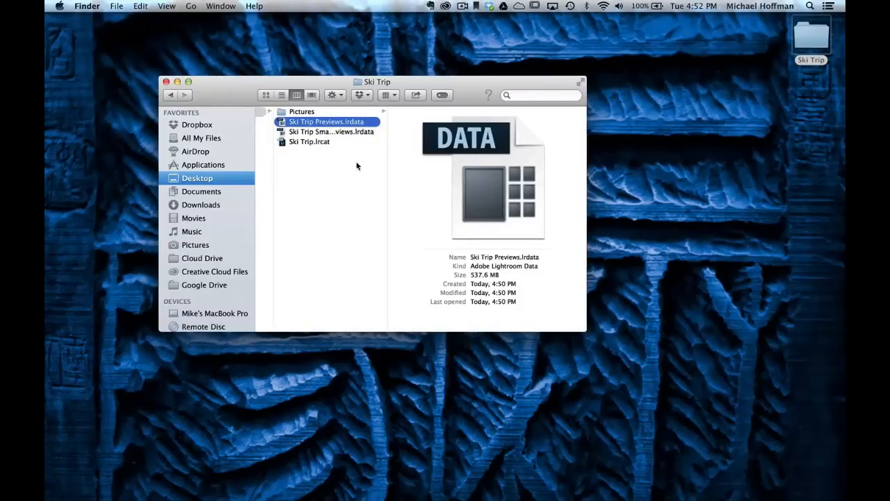
mouse_move(811, 35)
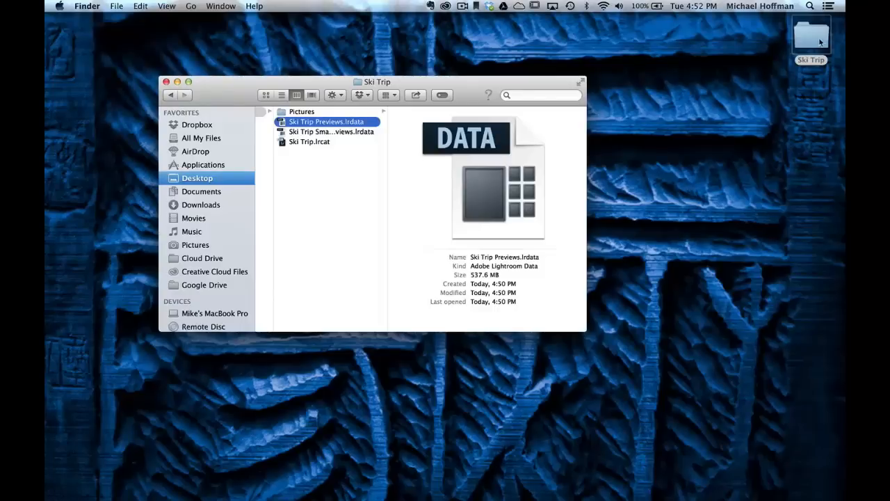
mouse_move(623, 68)
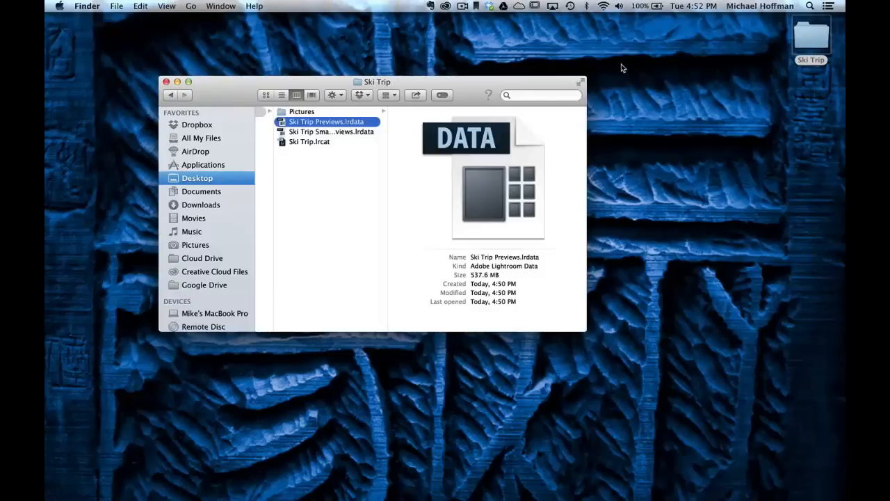
left_click(167, 81)
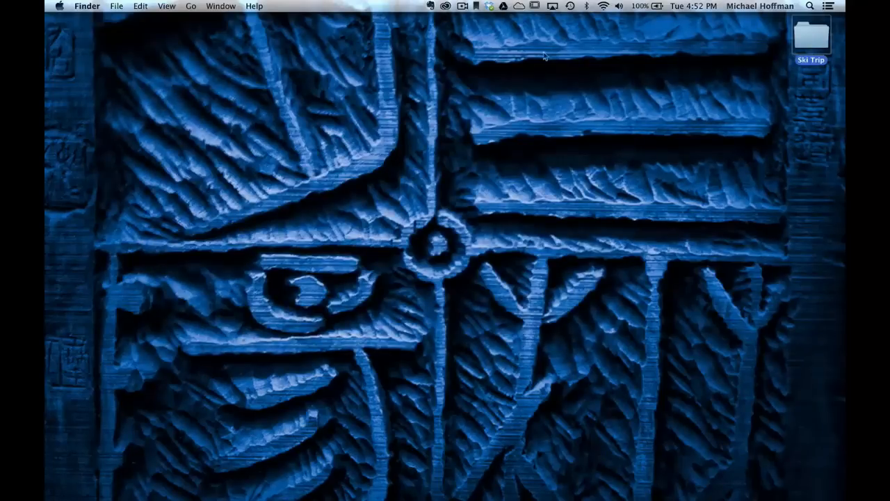
right_click(810, 35)
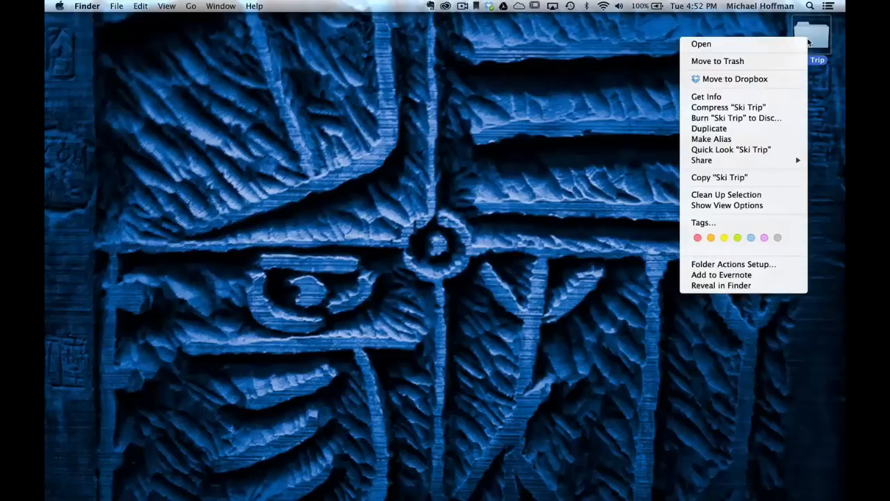
mouse_move(729, 97)
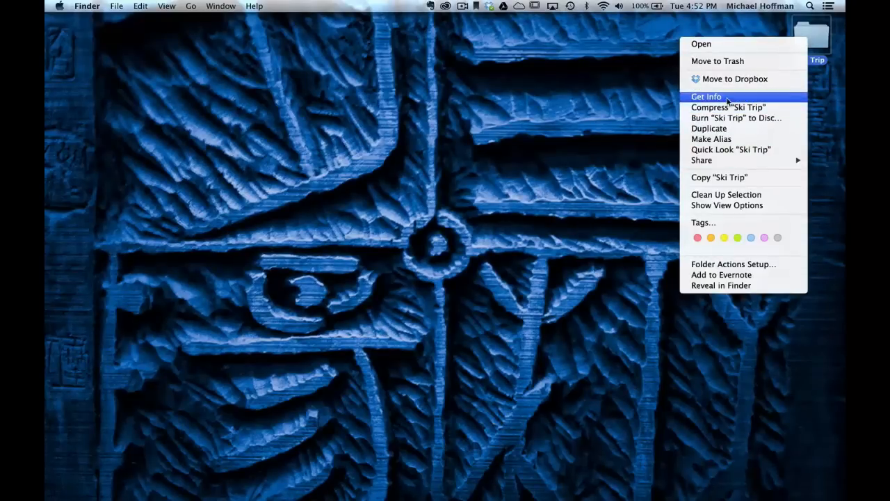
left_click(705, 97)
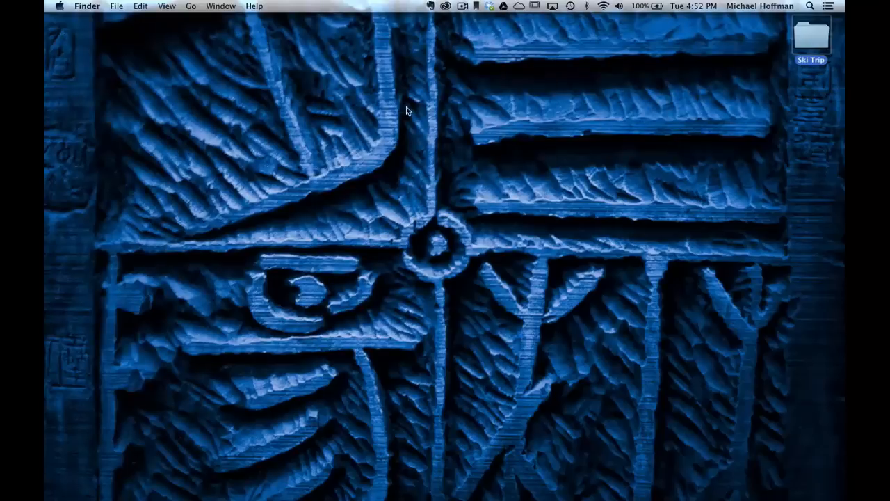
mouse_move(813, 84)
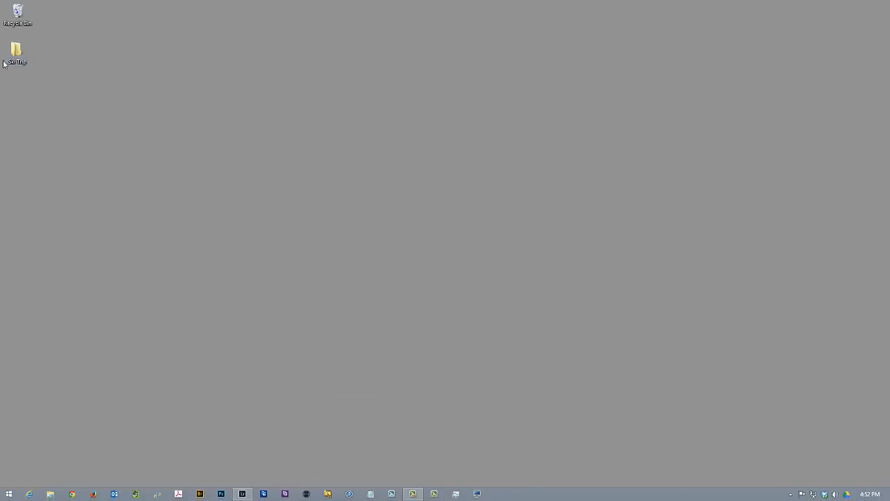
double_click(16, 50)
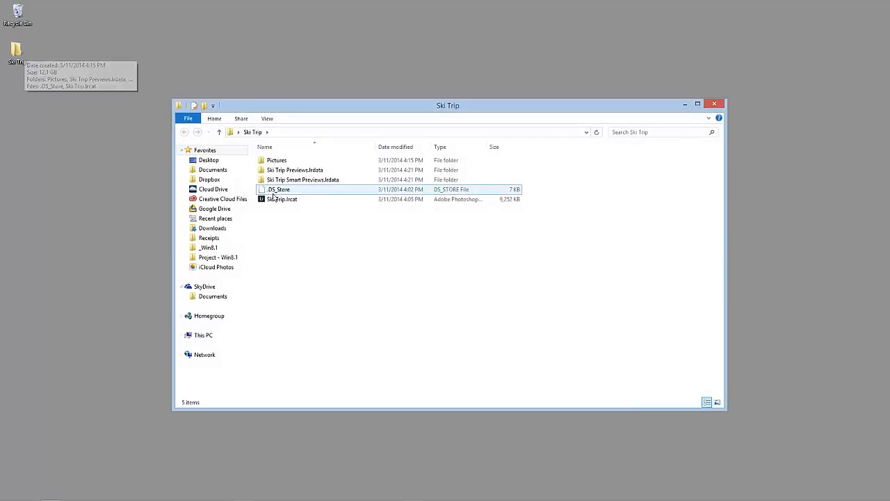
left_click(282, 199)
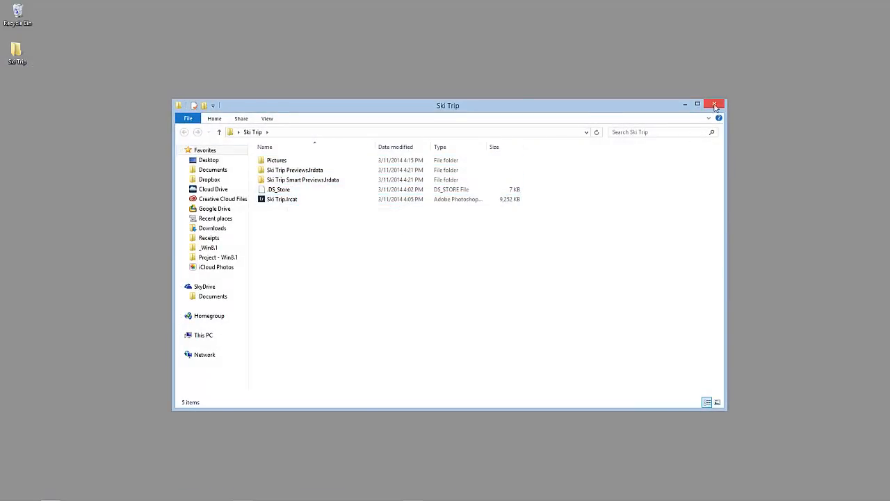
left_click(714, 106)
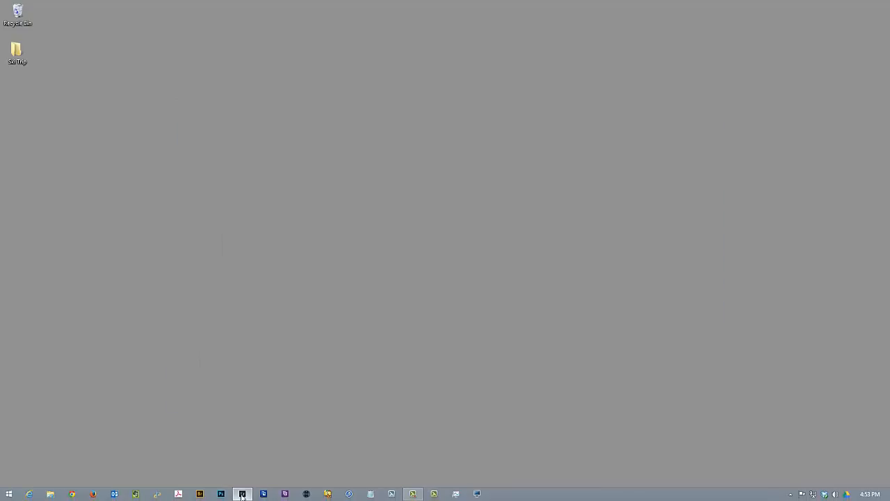
Return to Lightroom and start Import from Another Catalog from the File menu.
left_click(242, 493)
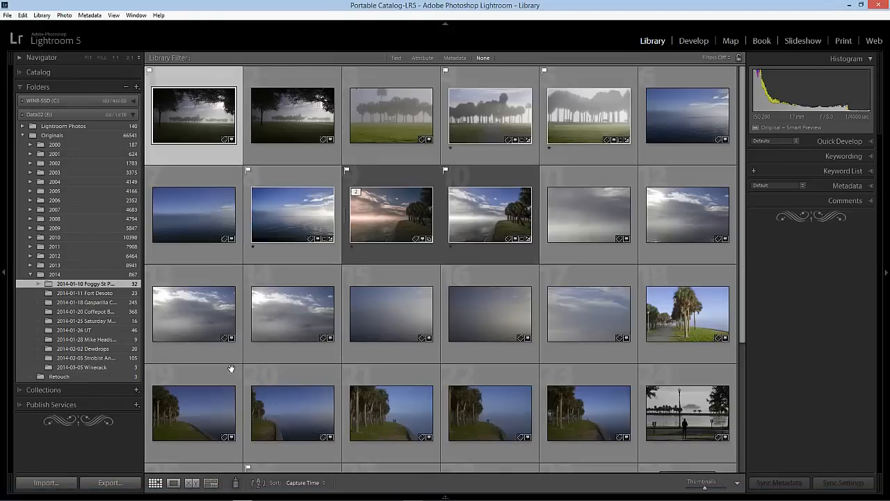
mouse_move(211, 260)
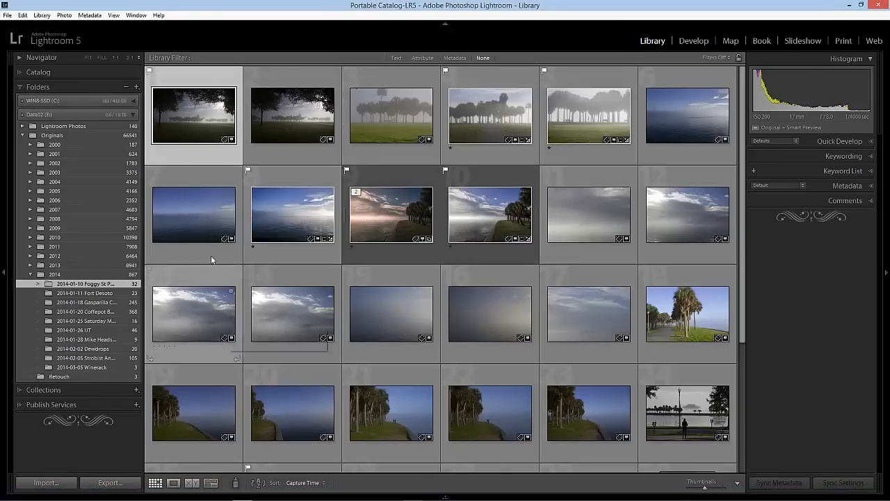
left_click(8, 14)
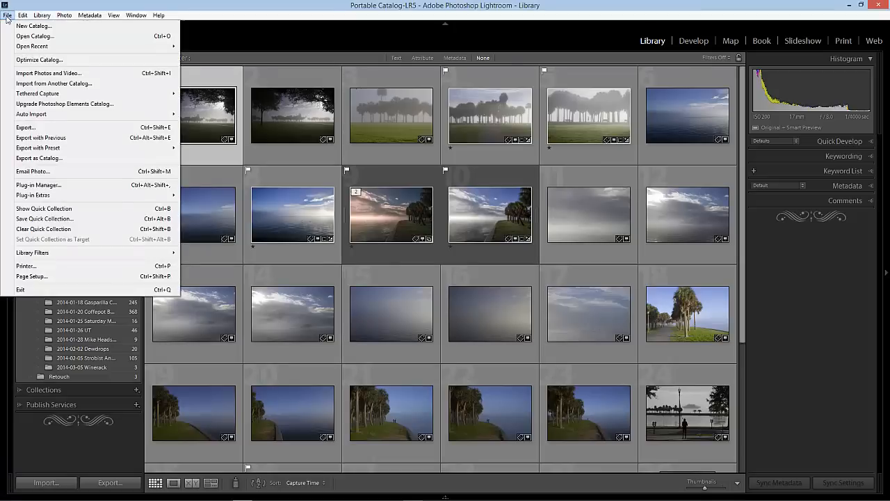
mouse_move(53, 83)
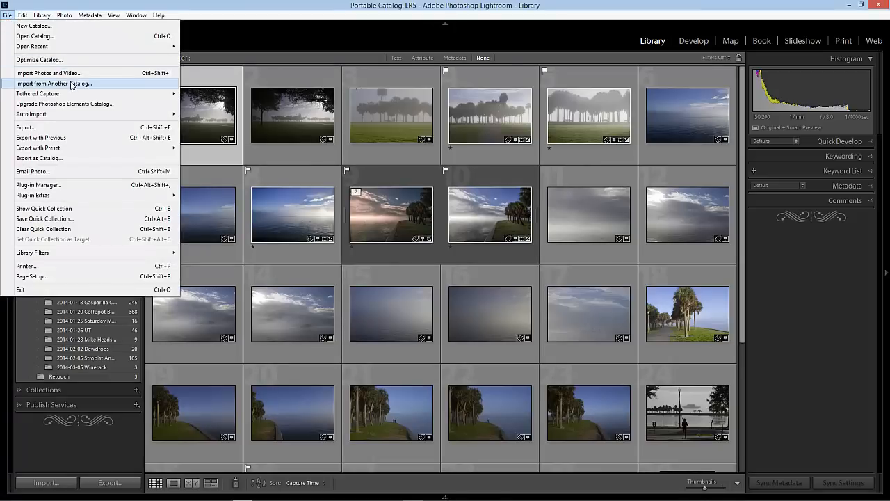
left_click(53, 83)
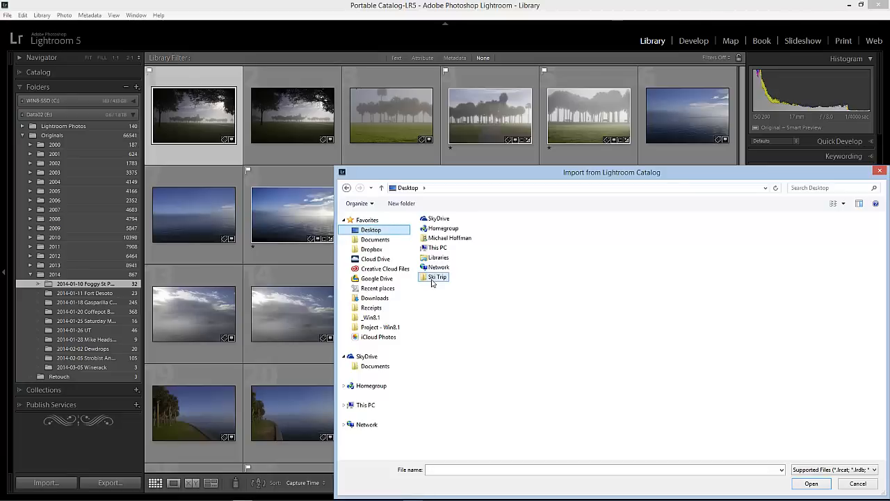
Load Ski Trip.lrcat from the Ski Trip folder on the Desktop for import.
double_click(437, 276)
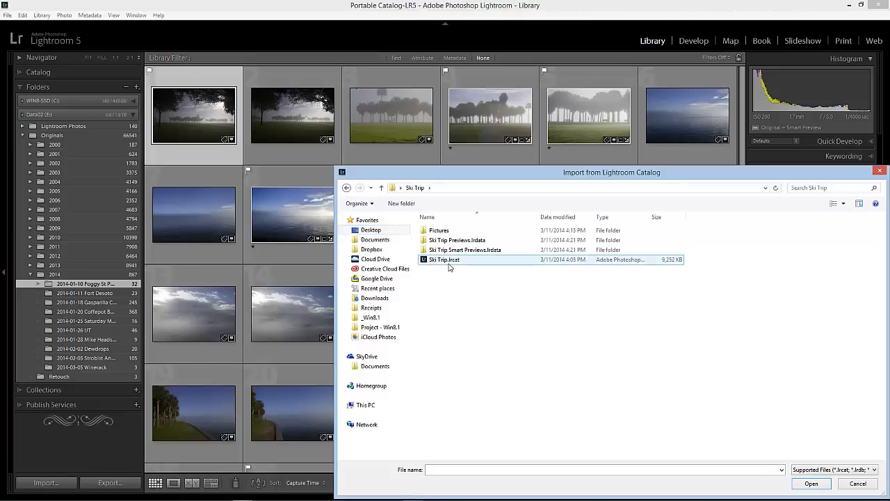
left_click(443, 260)
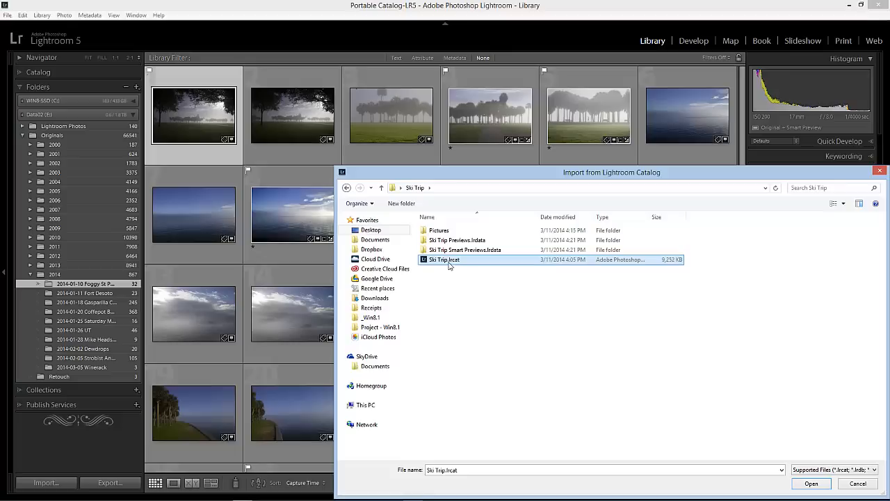
mouse_move(573, 317)
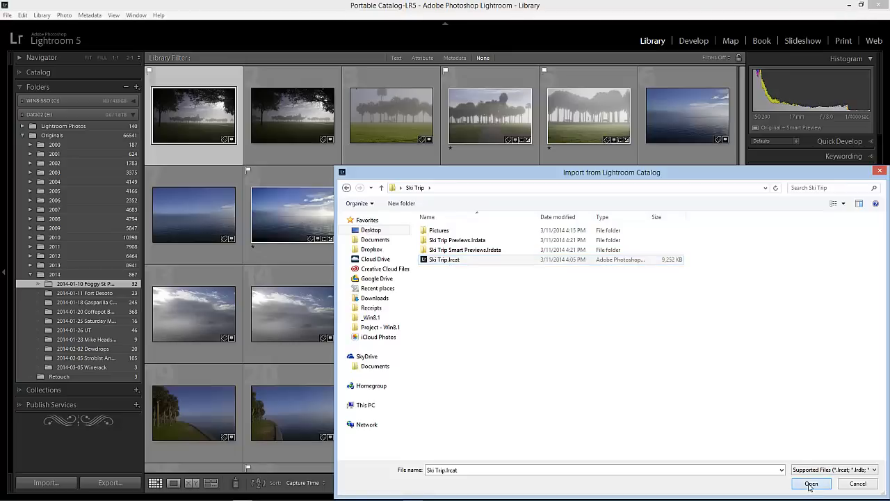
left_click(811, 484)
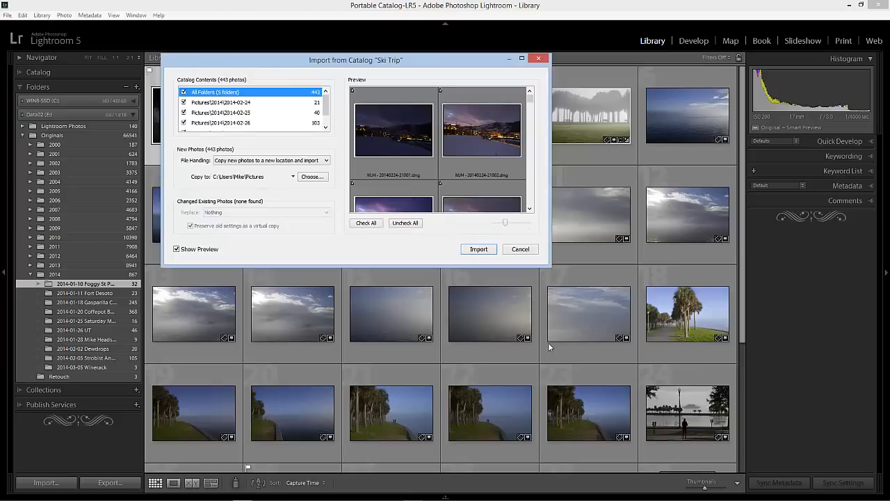
mouse_move(515, 181)
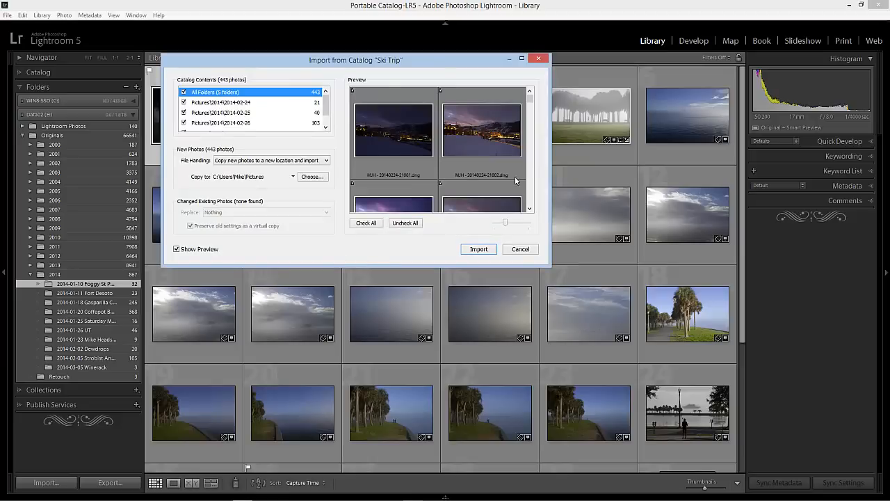
mouse_move(292, 242)
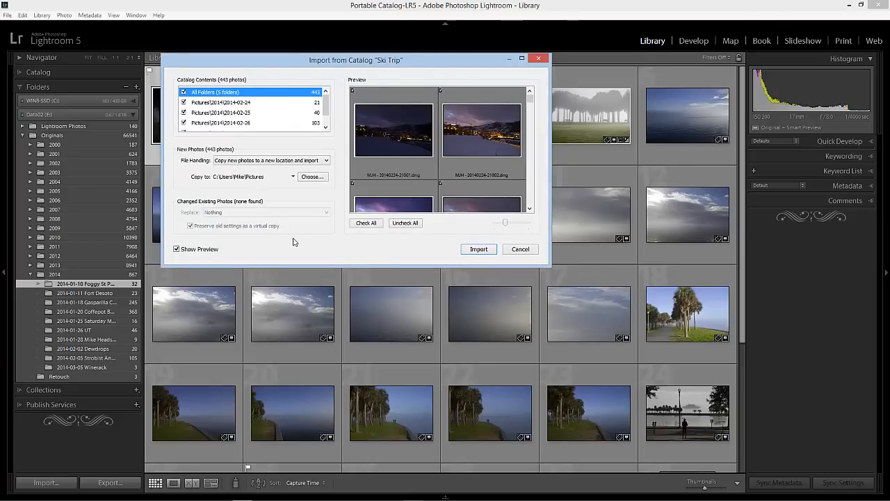
mouse_move(284, 192)
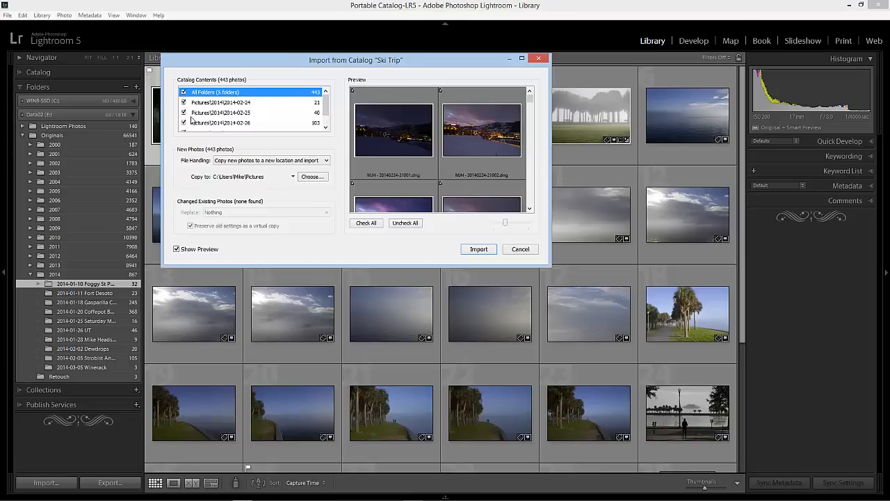
mouse_move(317, 97)
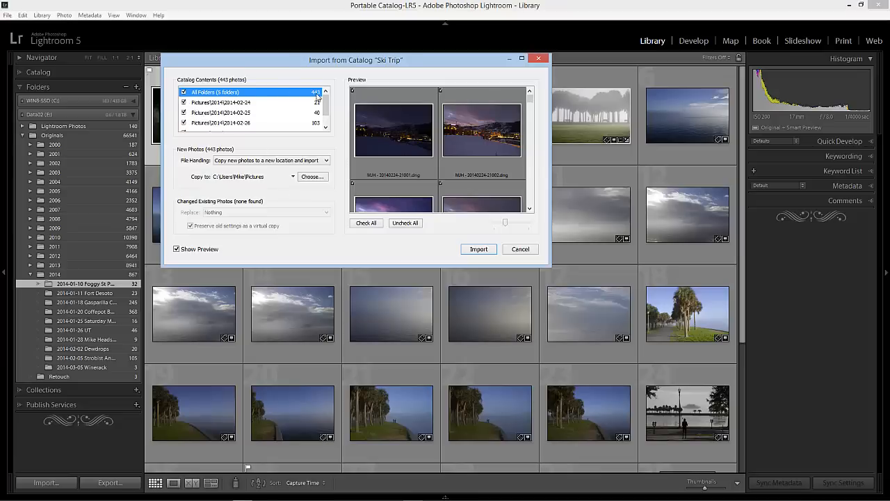
mouse_move(259, 133)
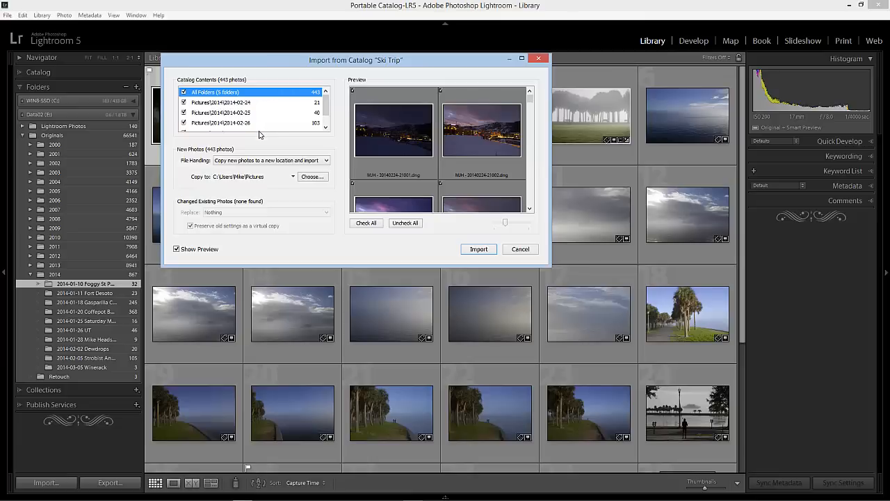
Keep File Handling set to copy new photos to a new location.
scroll("down", 3)
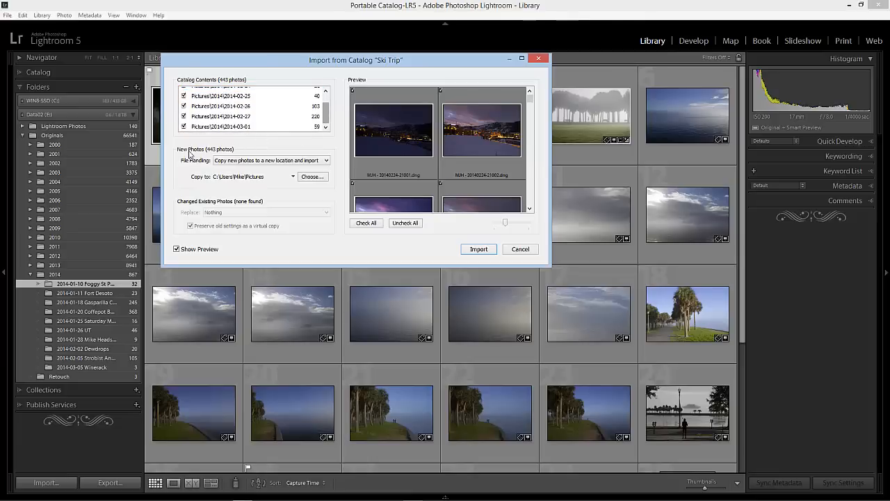
mouse_move(224, 172)
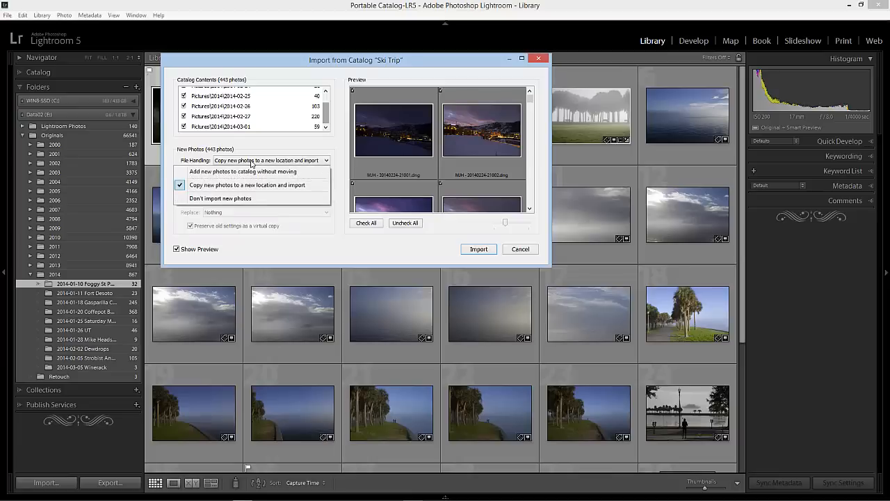
mouse_move(244, 172)
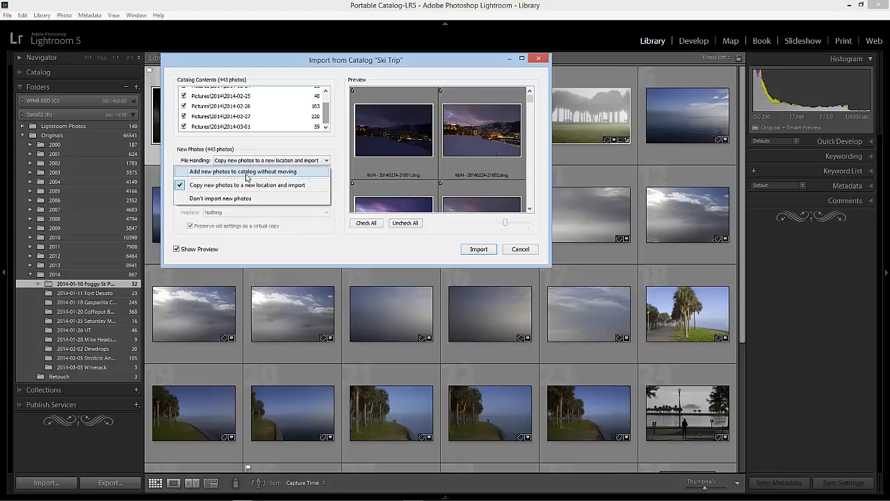
left_click(247, 185)
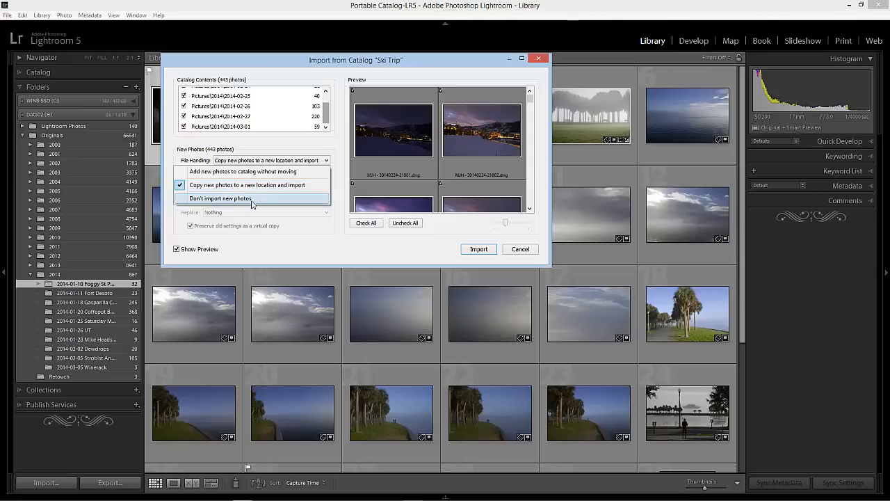
left_click(247, 185)
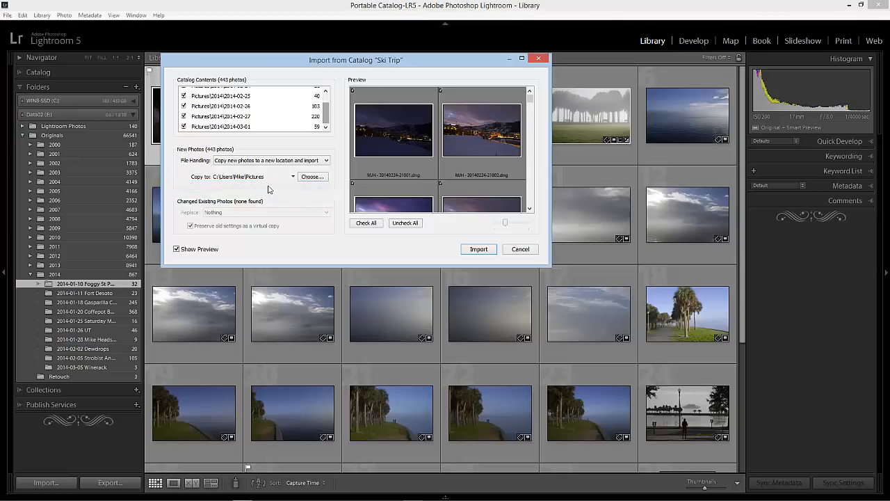
mouse_move(275, 171)
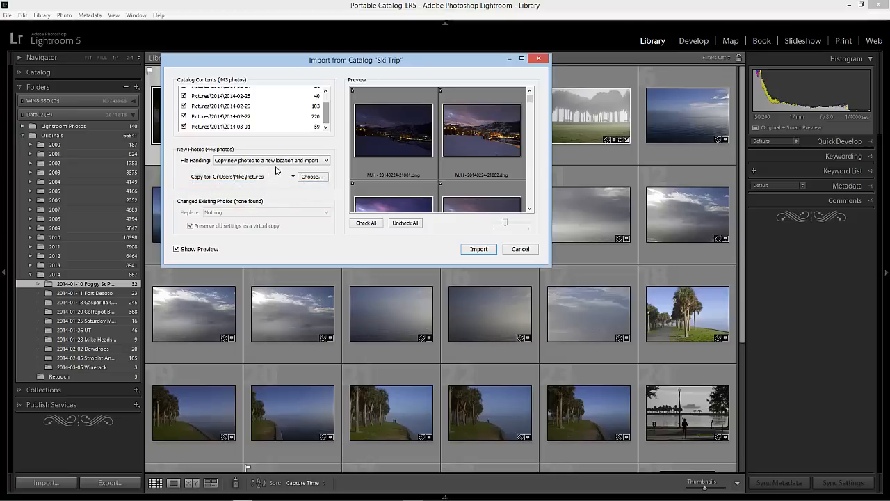
Set the copy destination to the Originals folder on the Data02 (E:) drive.
left_click(312, 175)
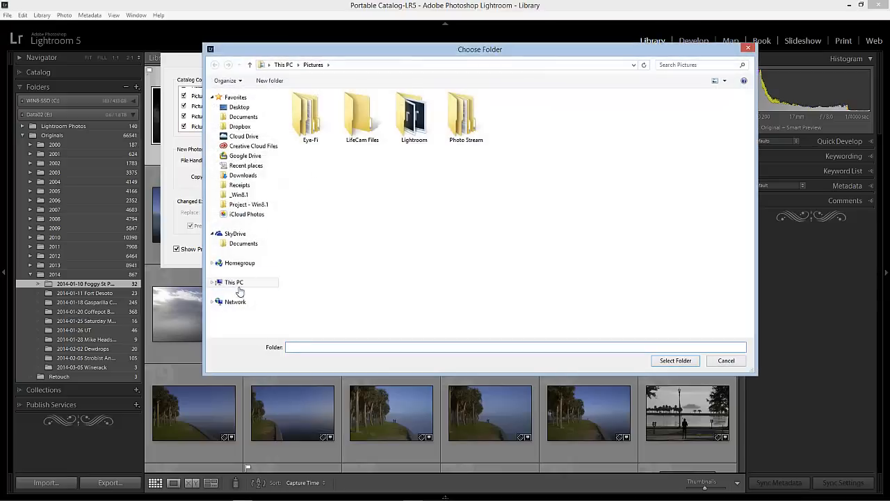
left_click(234, 281)
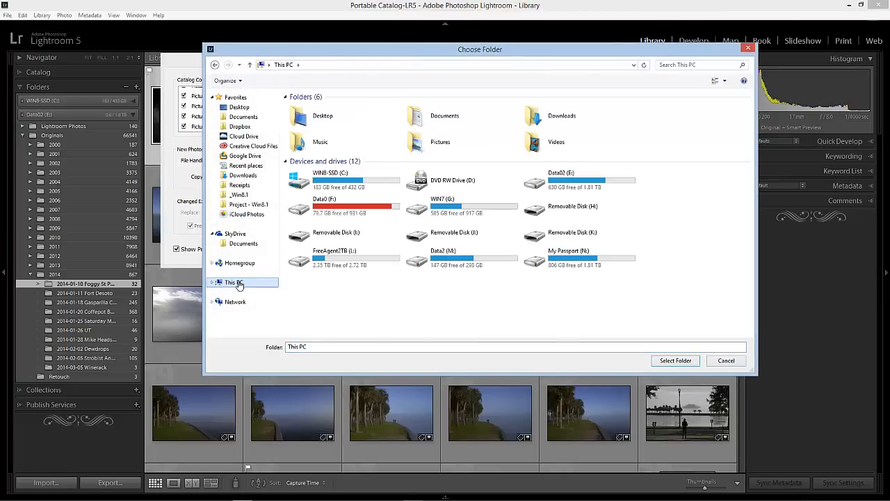
double_click(562, 180)
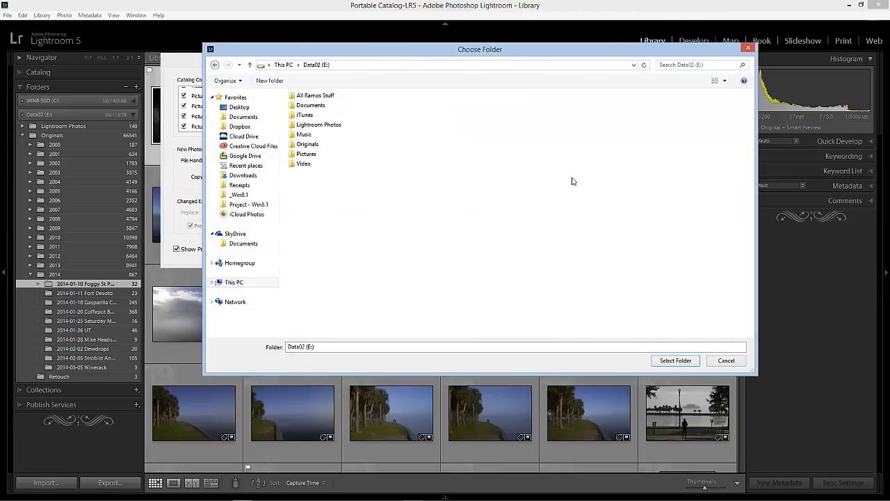
left_click(308, 143)
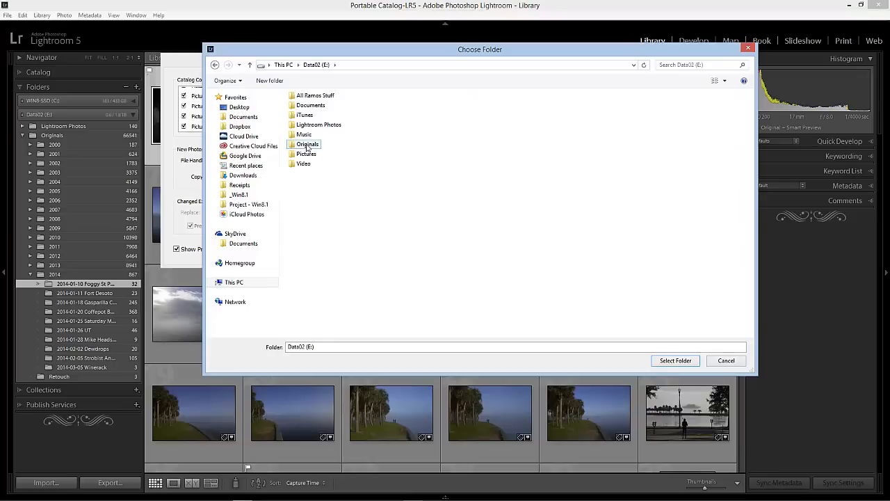
left_click(674, 360)
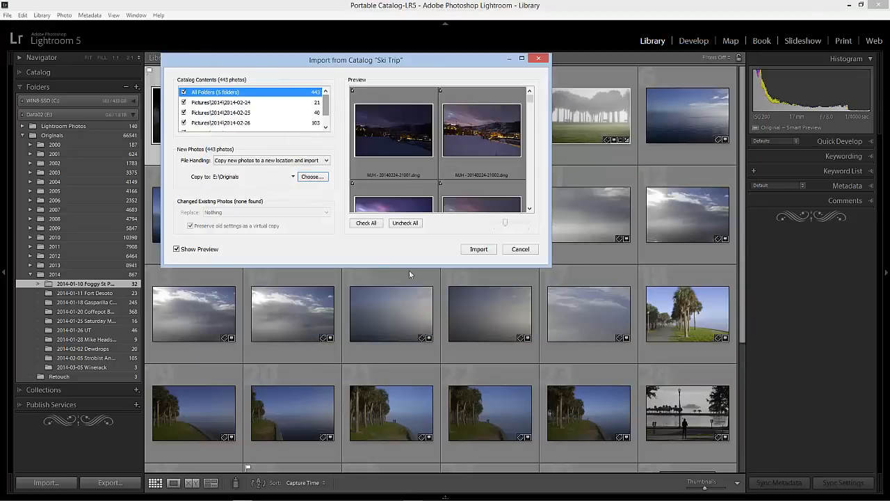
mouse_move(235, 189)
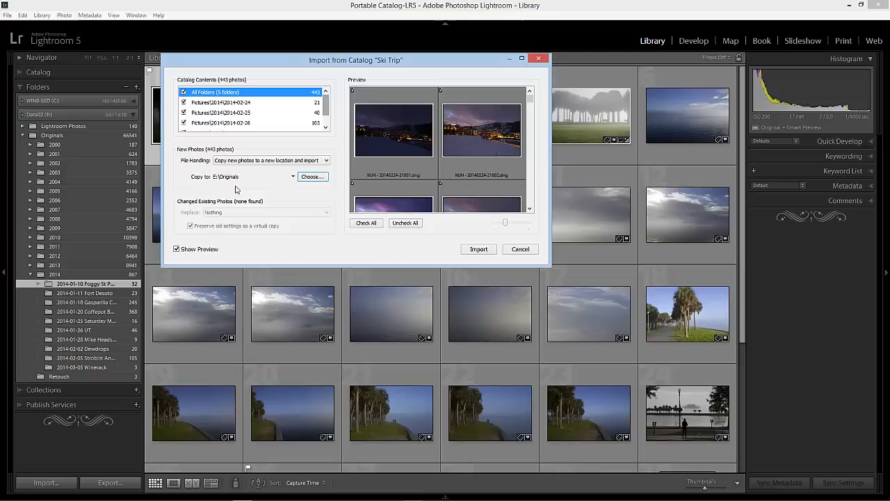
mouse_move(215, 194)
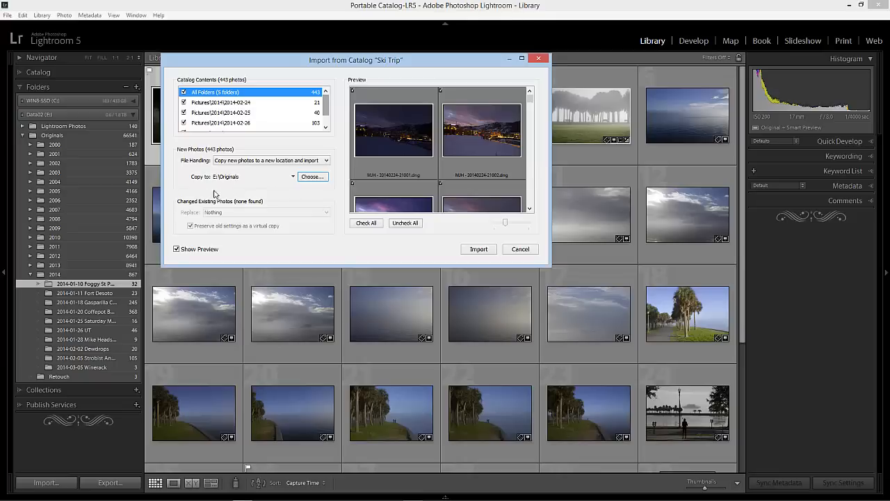
mouse_move(215, 194)
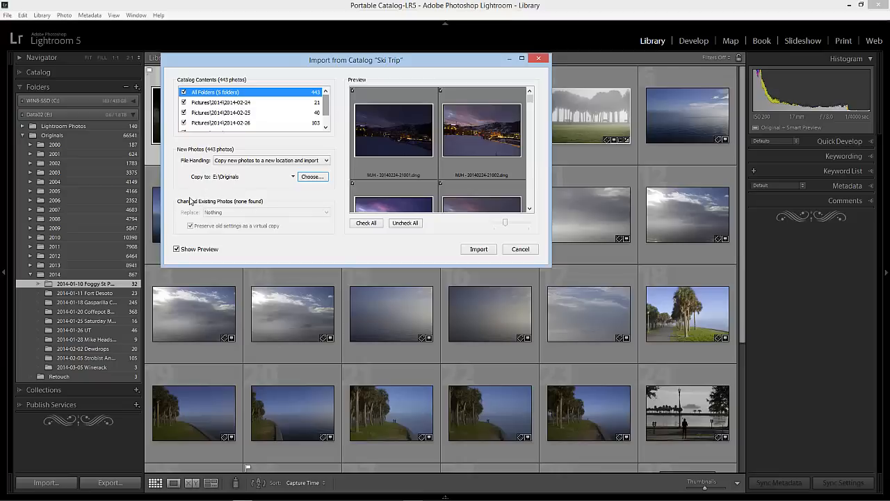
mouse_move(214, 222)
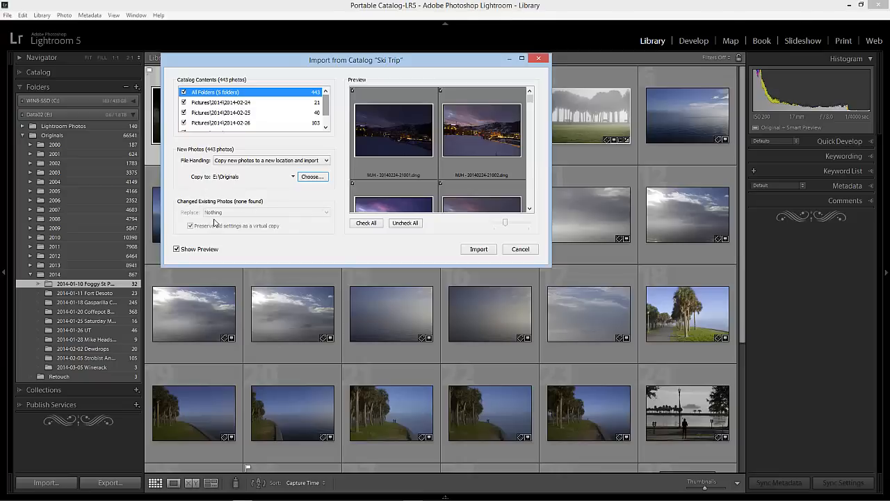
mouse_move(479, 131)
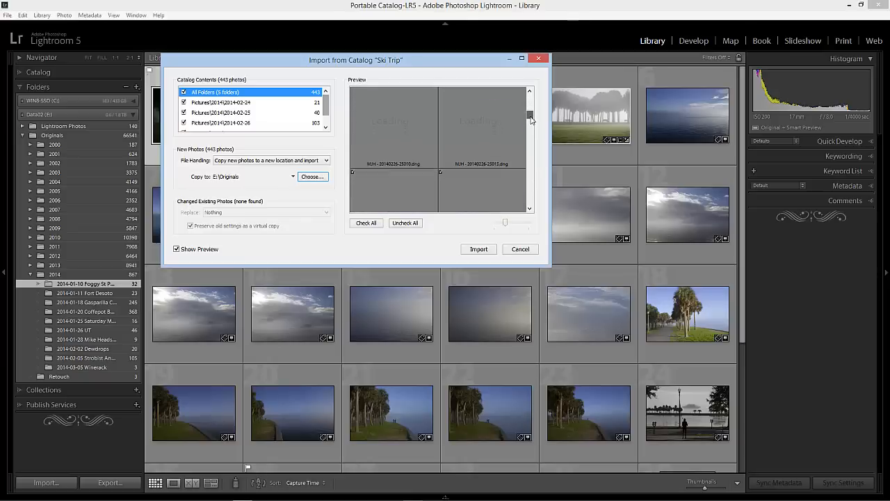
Review the previews and import all 443 Ski Trip photos into the current catalog.
scroll("down", 3)
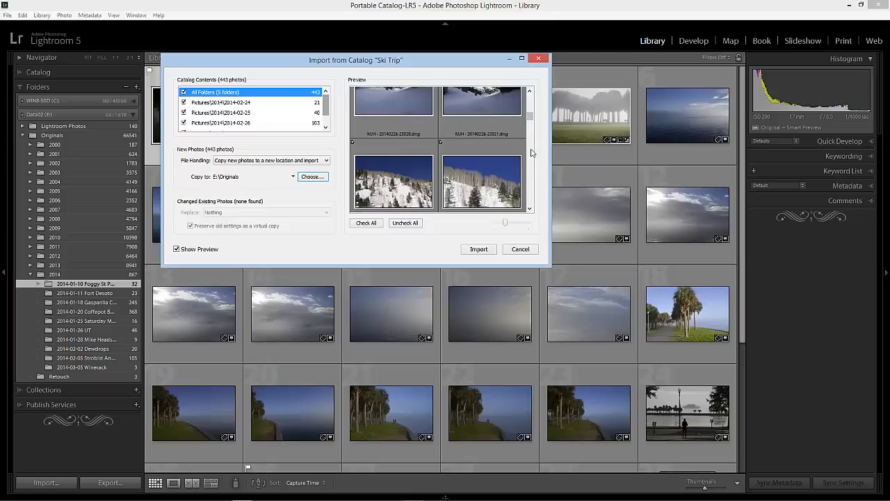
scroll("down", 3)
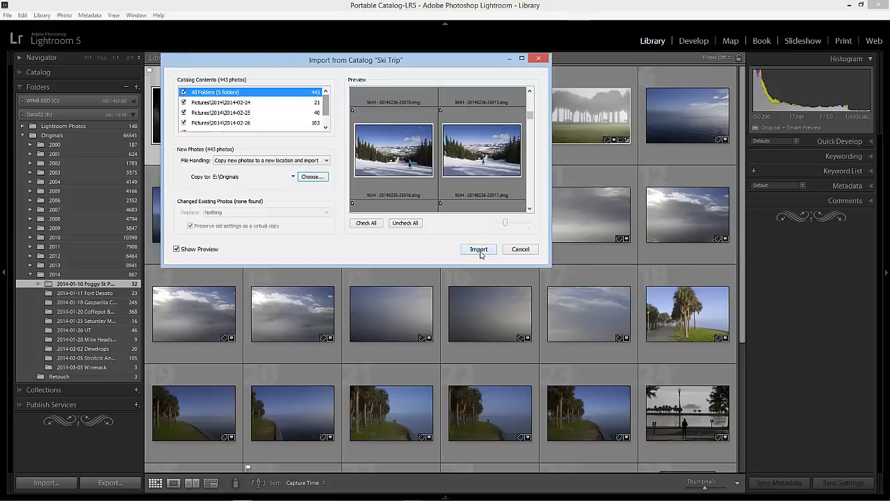
left_click(479, 249)
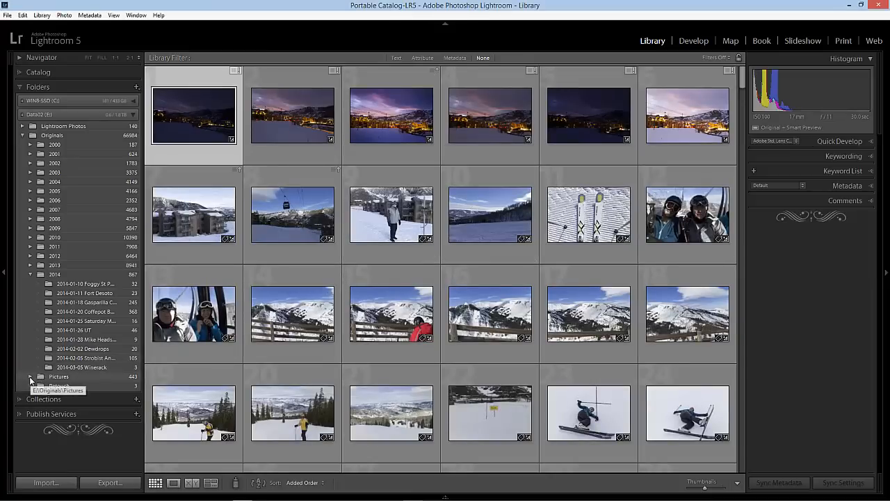
Expand the imported Pictures folder and its 2014 subfolder in the Folders panel.
left_click(30, 375)
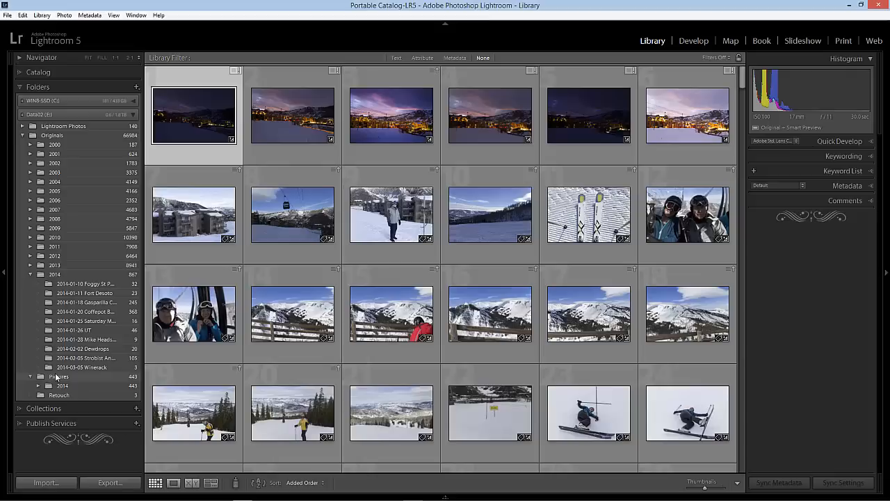
left_click(39, 385)
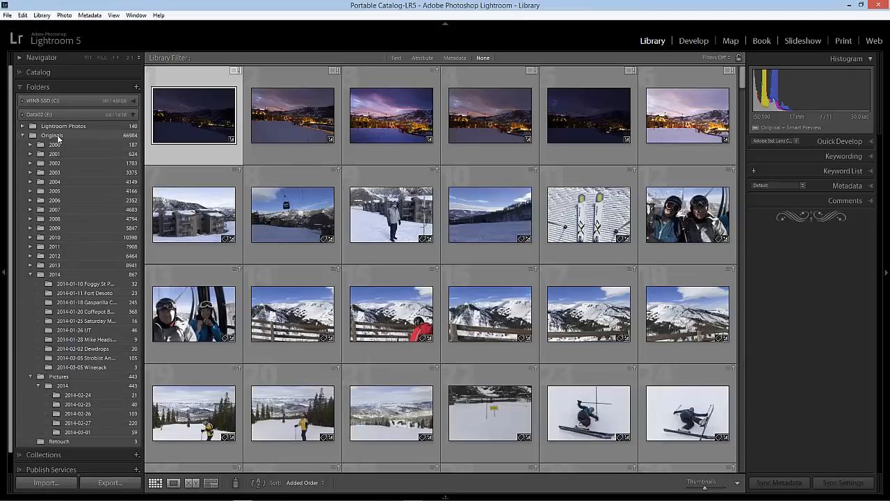
mouse_move(53, 135)
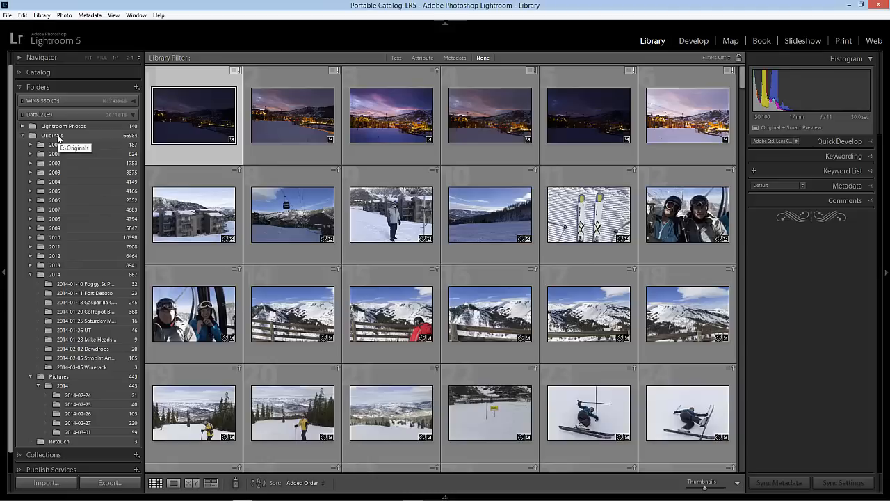
mouse_move(67, 214)
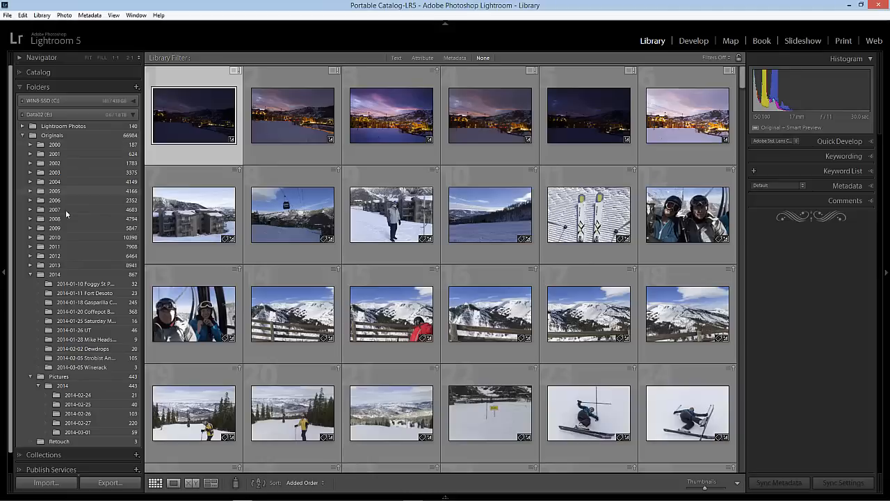
mouse_move(78, 394)
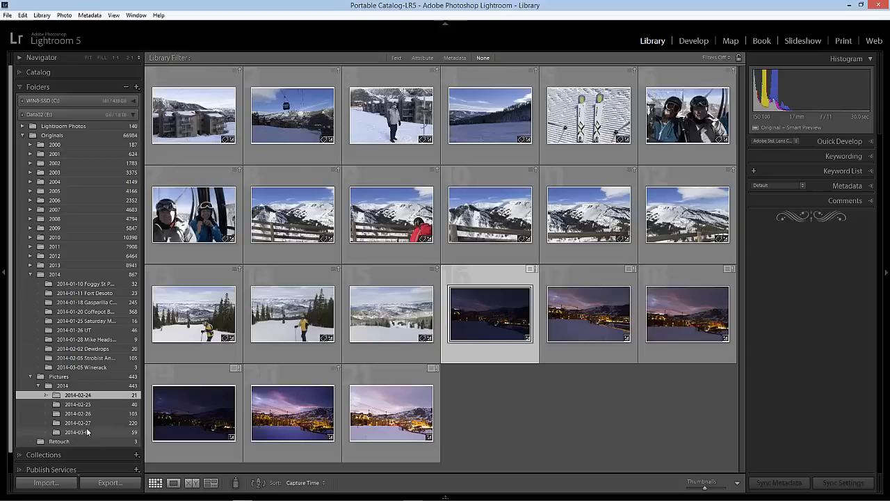
Shift-select the date folders, move them into the existing 2014 folder, and view one of them.
left_click(78, 404)
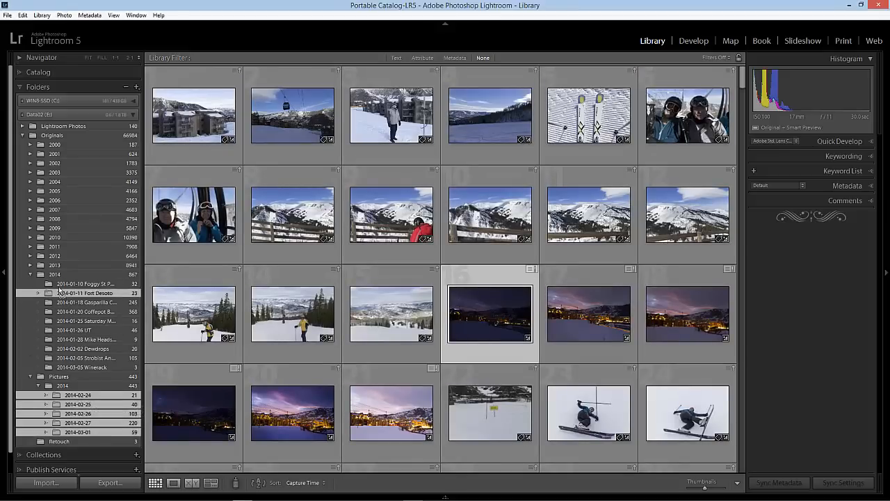
left_click(55, 274)
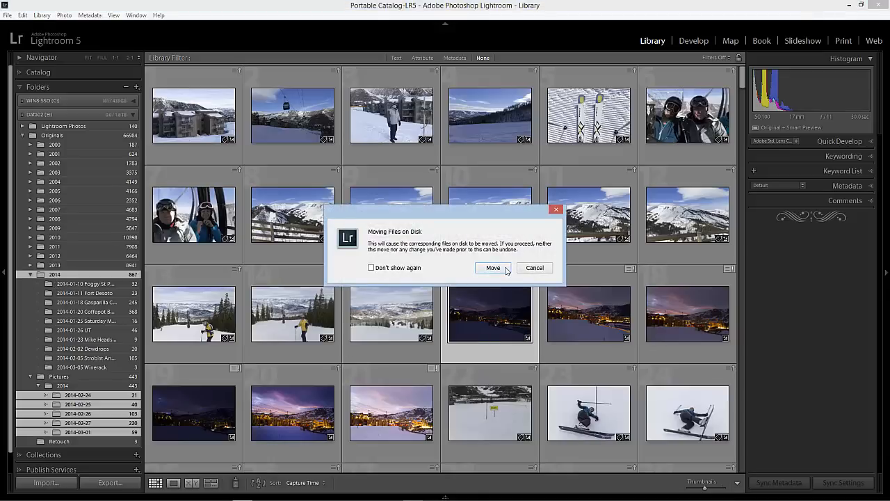
left_click(492, 267)
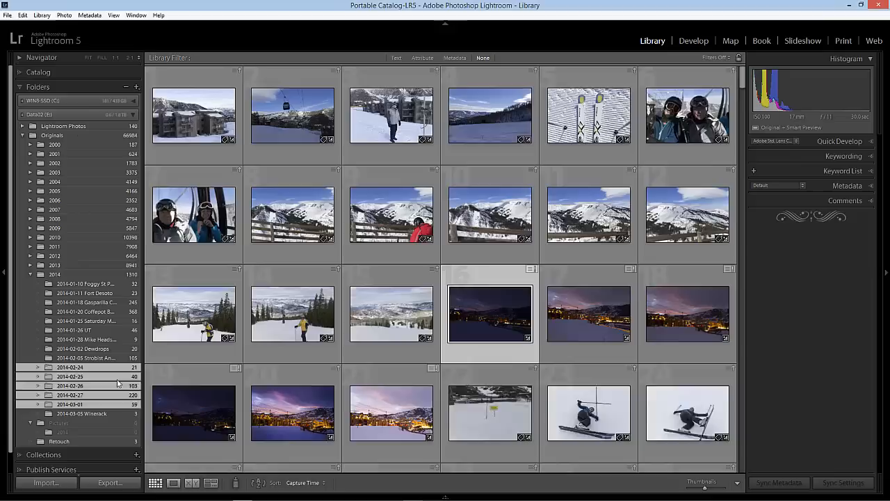
left_click(69, 376)
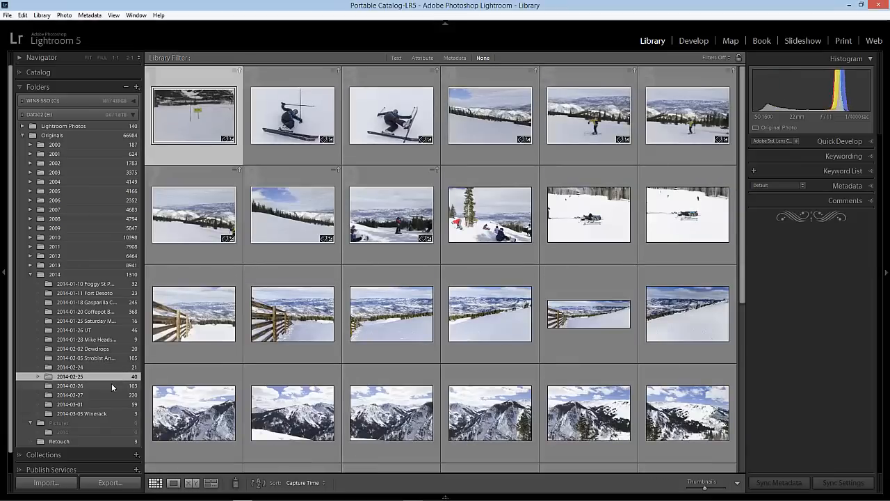
Browse the chairlift, town and food date folders, ending back on the chairlift ski photos.
left_click(70, 385)
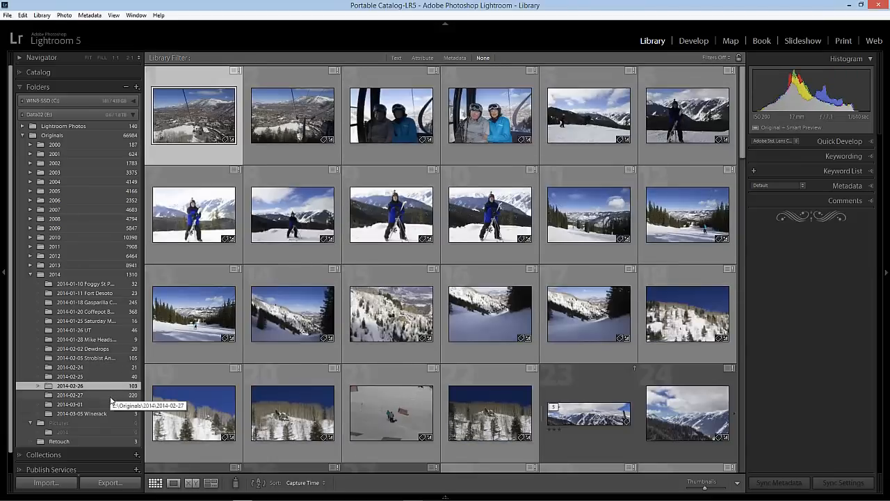
left_click(70, 394)
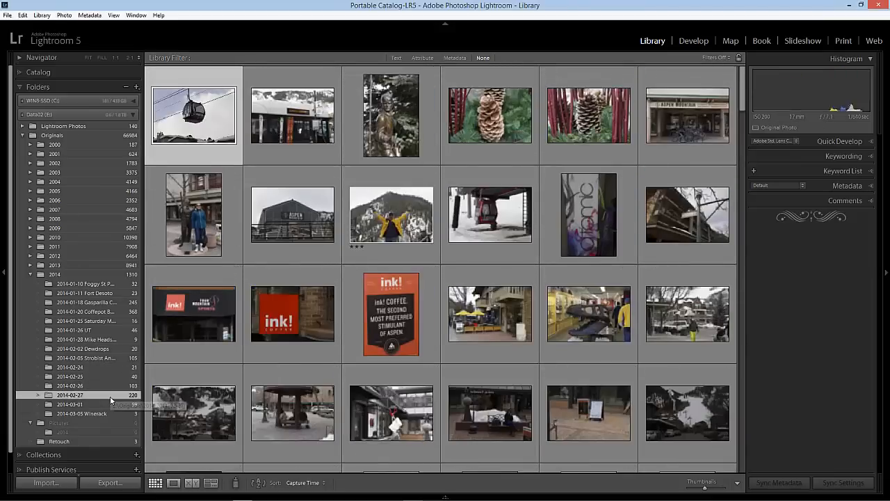
left_click(70, 403)
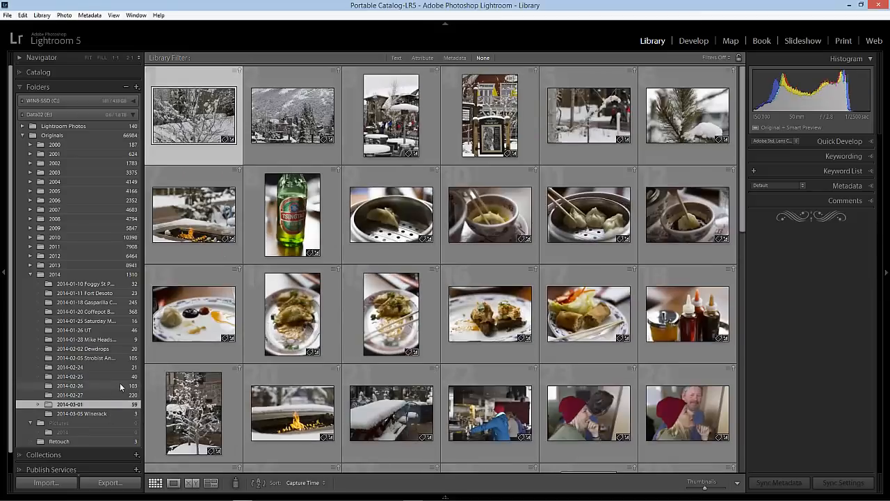
left_click(70, 385)
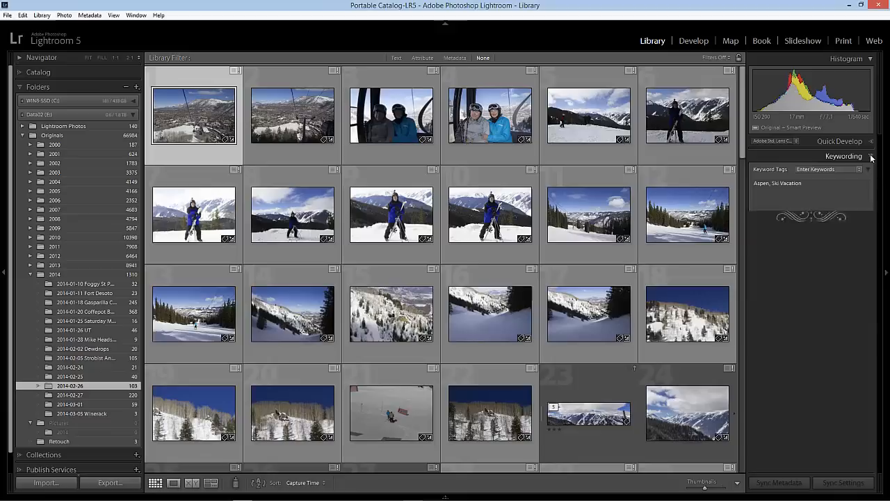
Expand Keywording and select a ski slope photo, showing its Aspen and On Vacation tags.
left_click(871, 155)
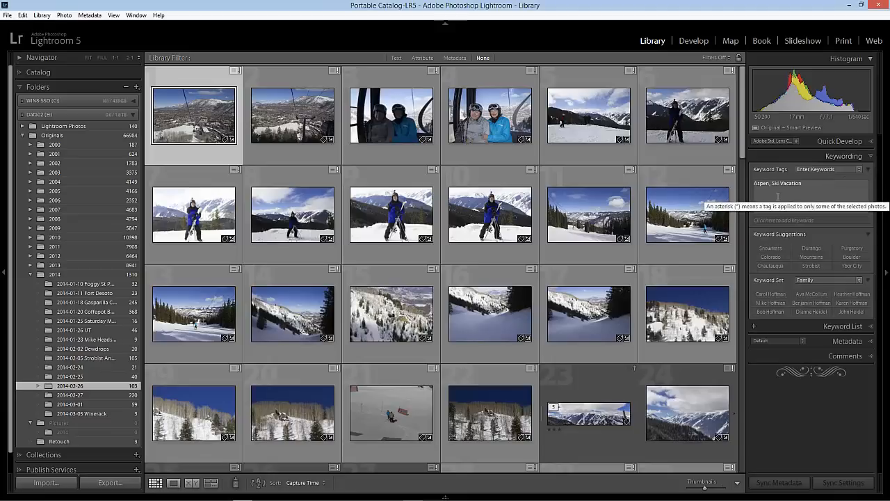
left_click(589, 314)
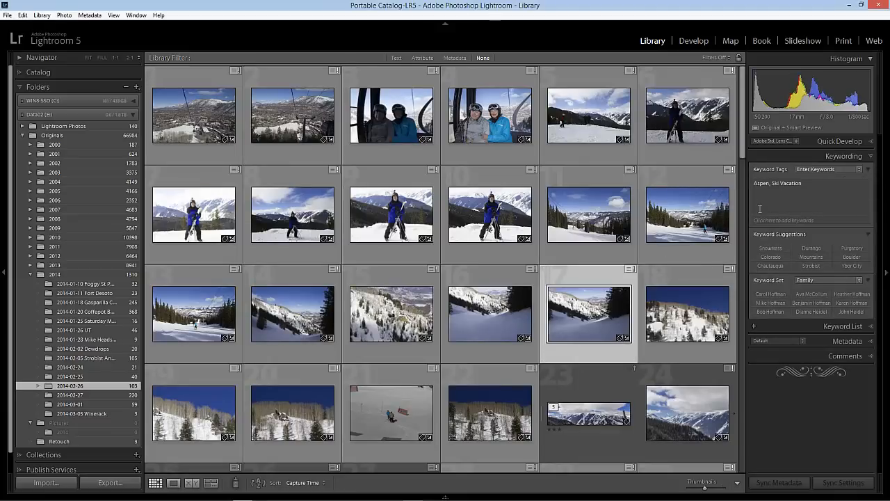
left_click(784, 202)
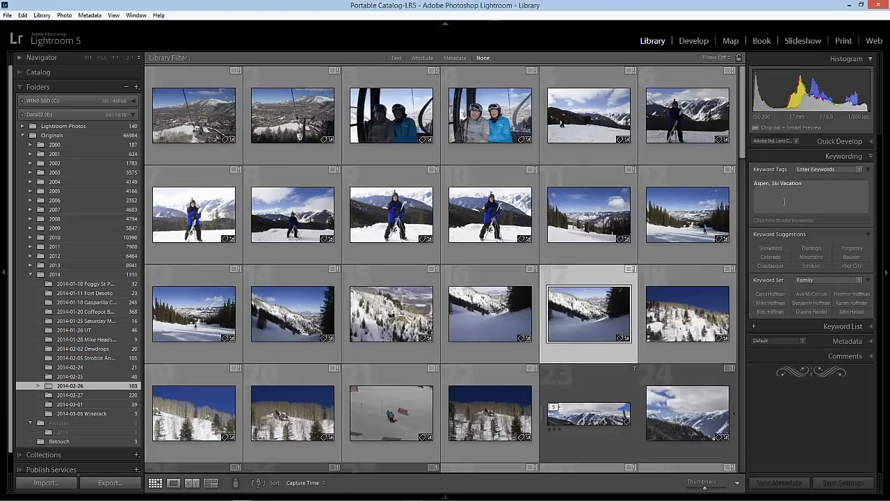